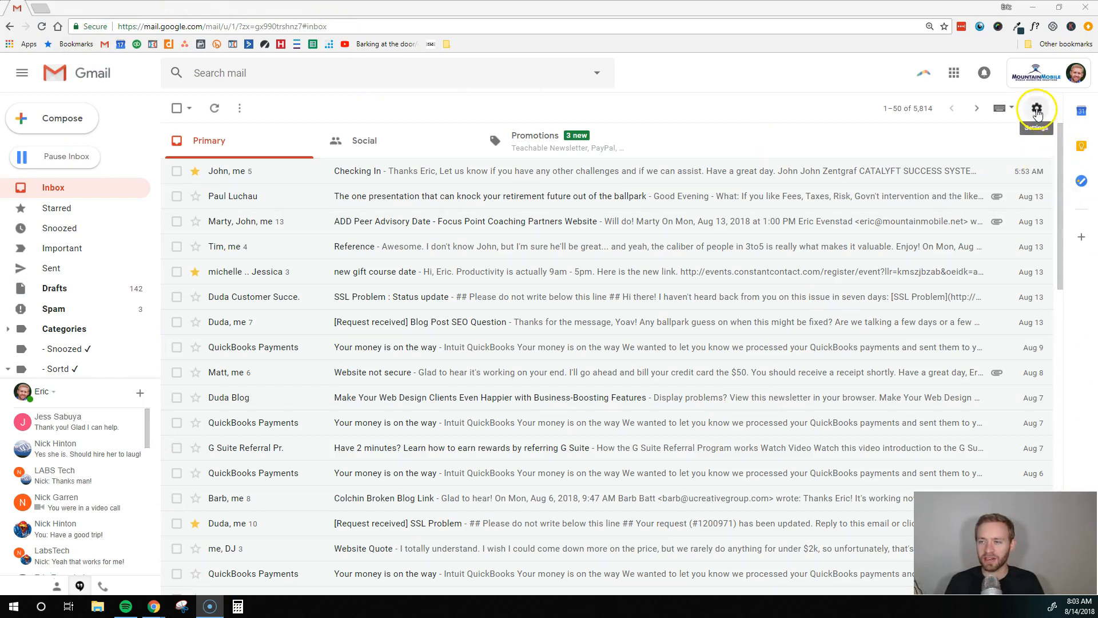
Reach the empty Signature section of Gmail's General settings via the gear menu
click(1036, 108)
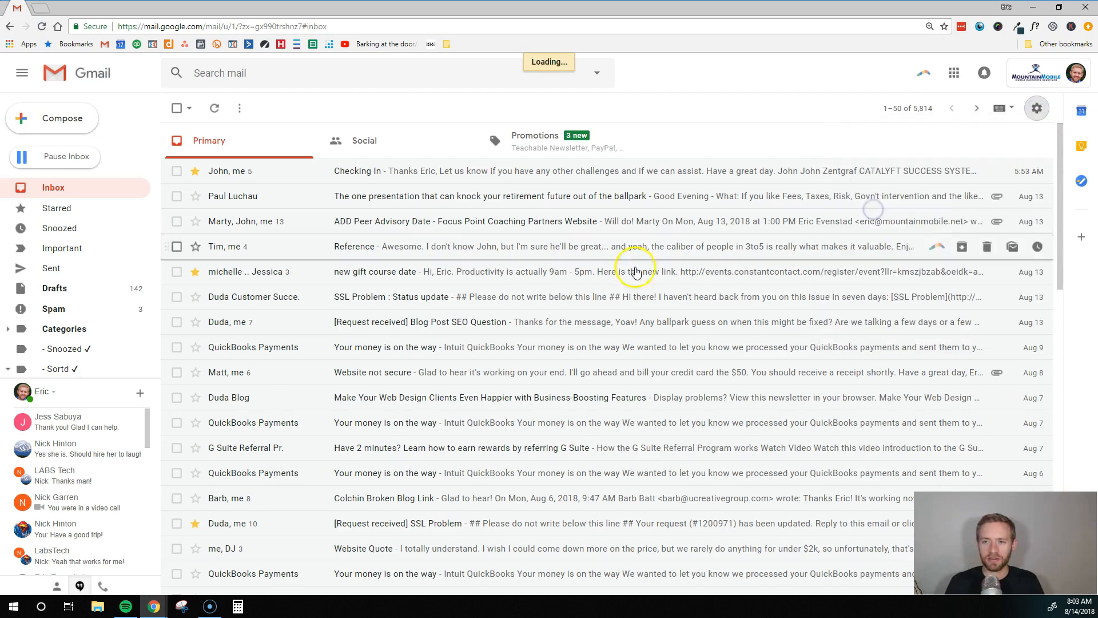
click(1037, 108)
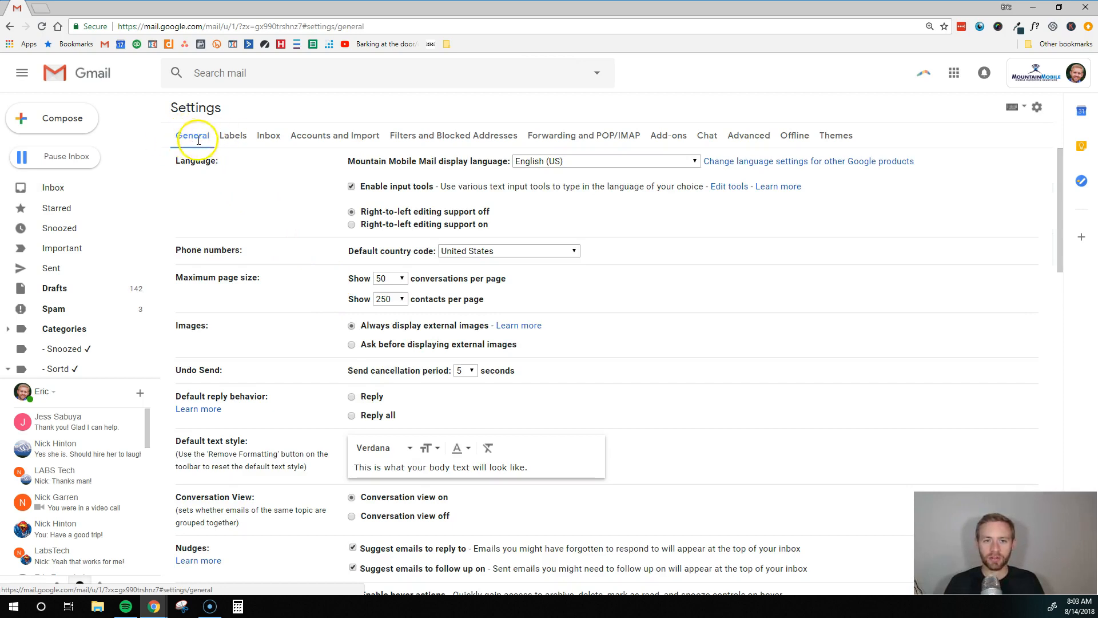
scroll(down, 3)
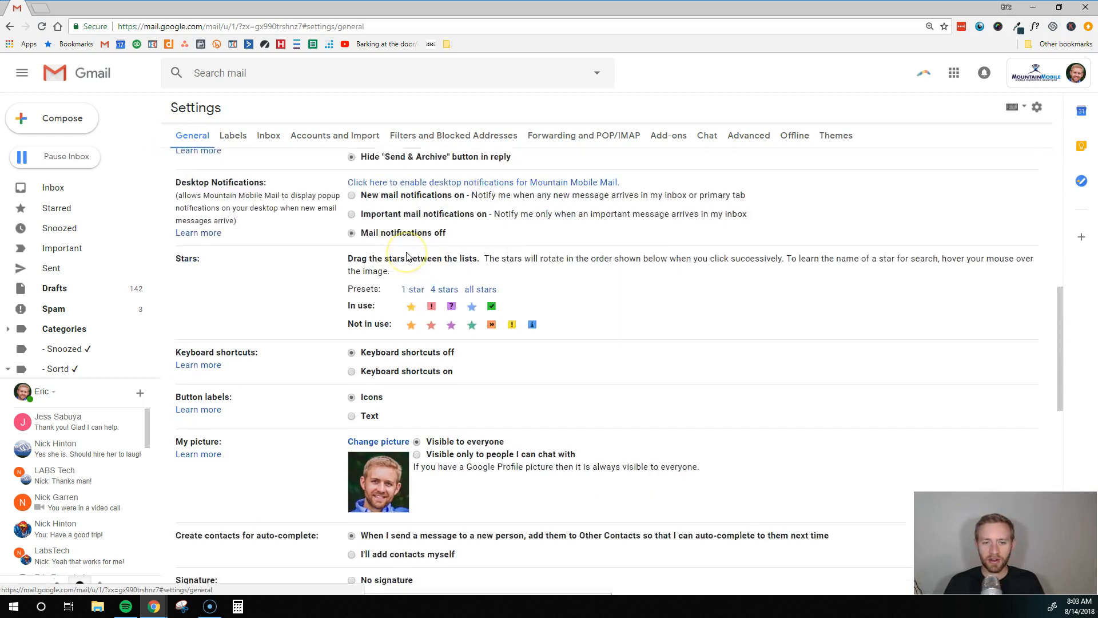
scroll(down, 3)
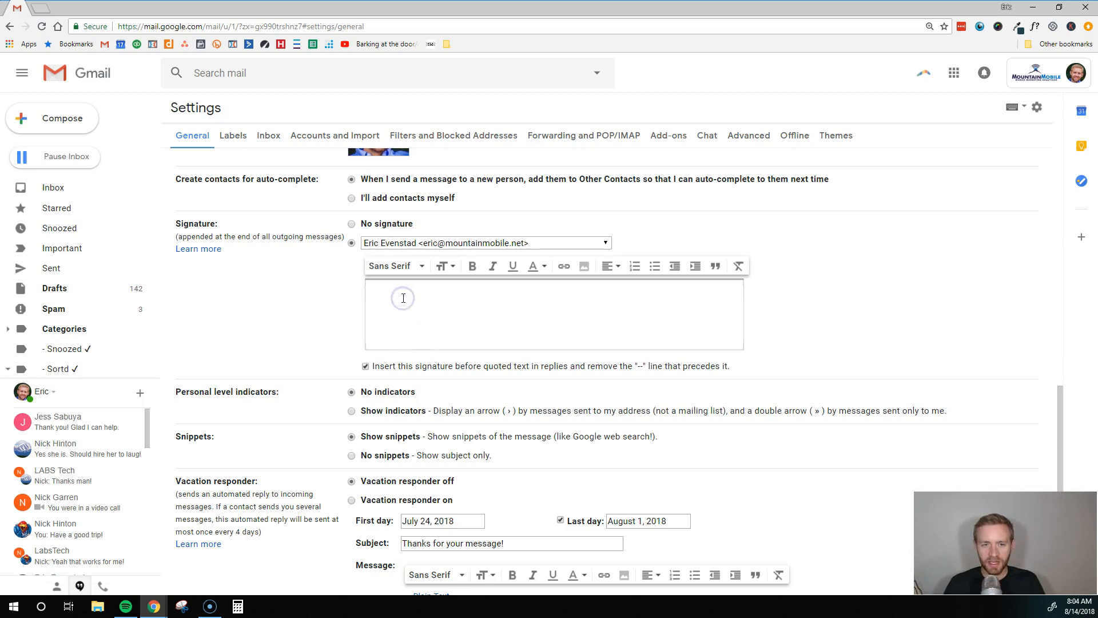
mouse_move(485, 299)
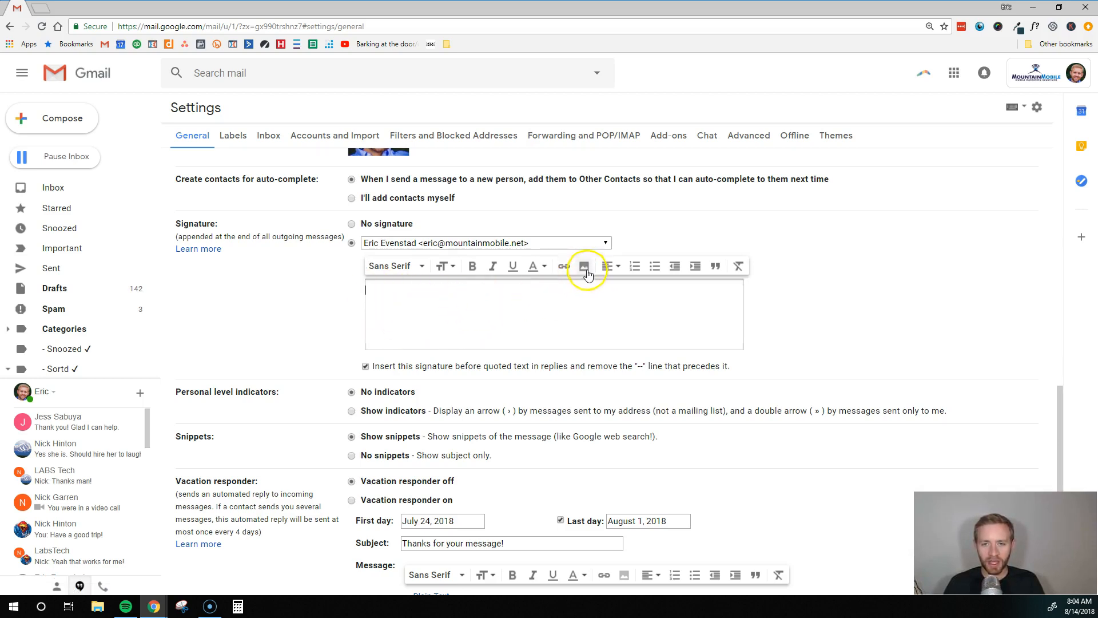
mouse_move(584, 265)
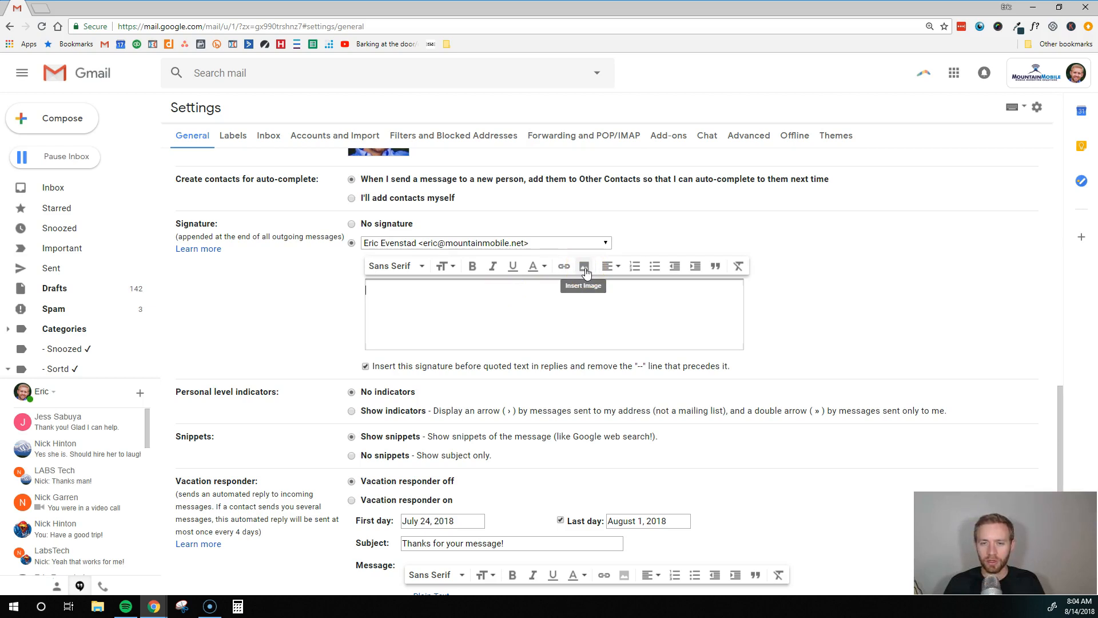
Start inserting an image into the signature from the editor toolbar
click(585, 266)
text(m)
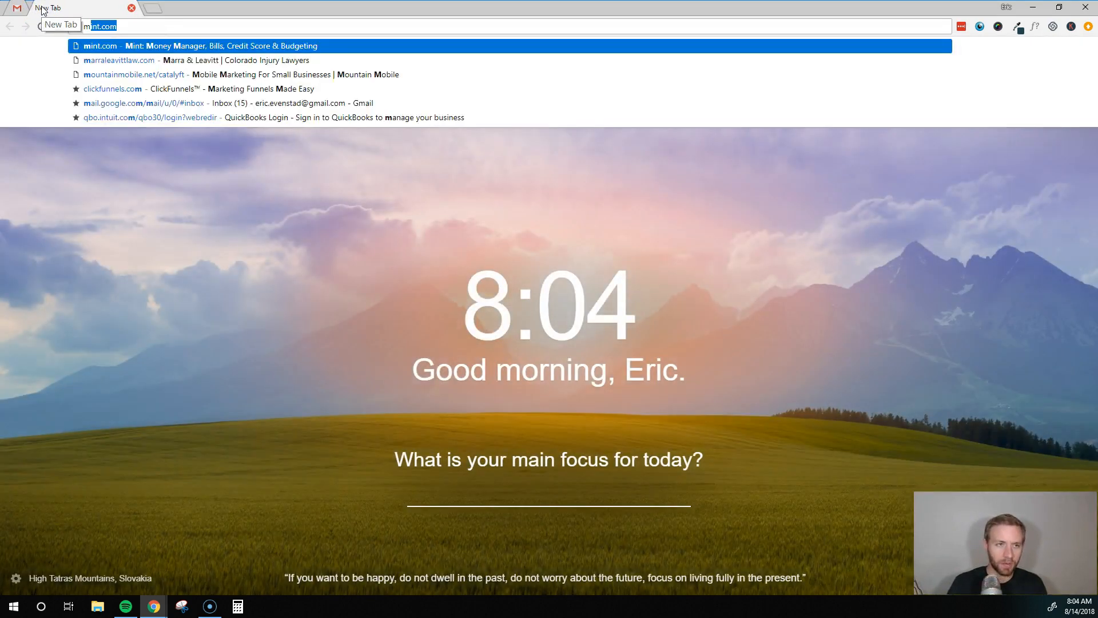
Copy the Mountain Mobile logo's image address from mountainmobile.net
click(133, 74)
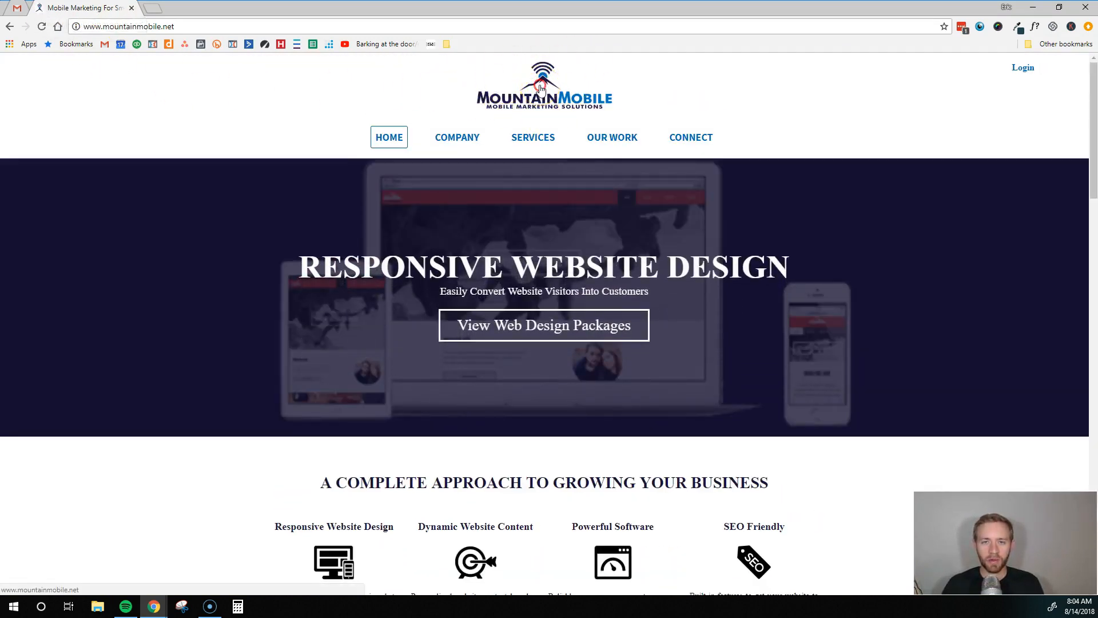
right_click(543, 84)
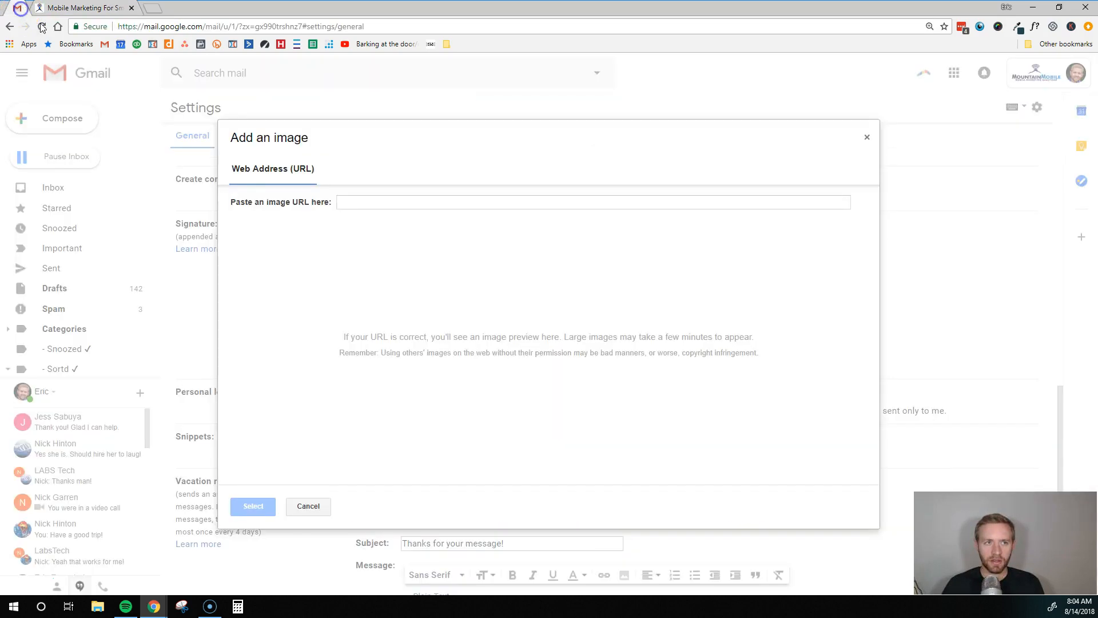
Insert the Mountain Mobile logo into the signature from its pasted CDN image URL
click(594, 201)
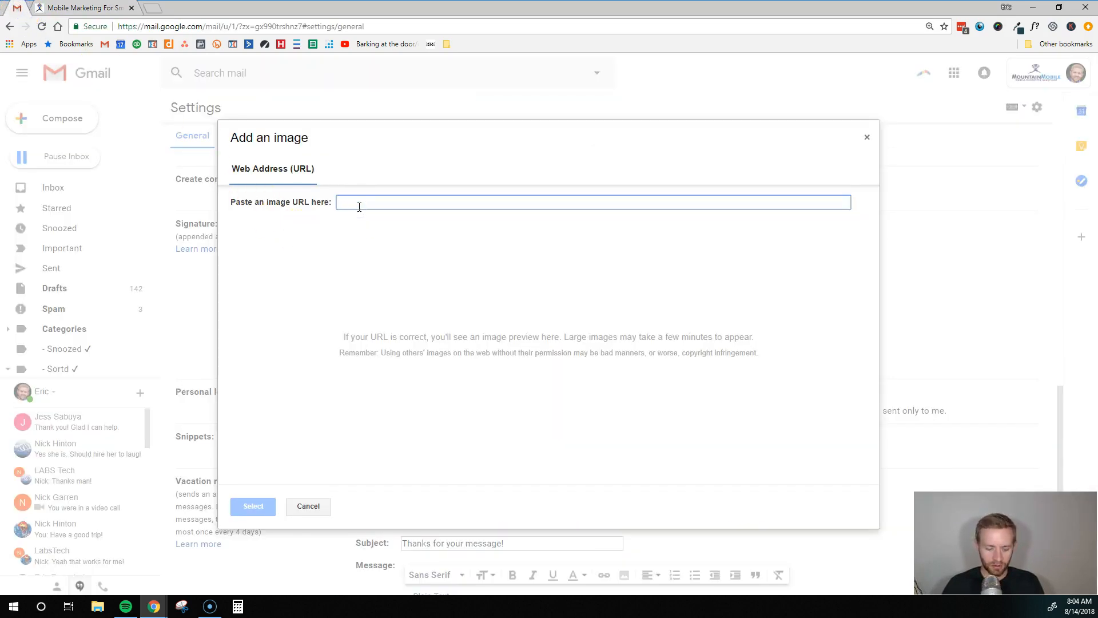
text(https://irp-cdn.multiscreensite.com/7b9b7f75/dms3rep/multi/desktop/Final-Logo%20copy-800x285.fw.png)
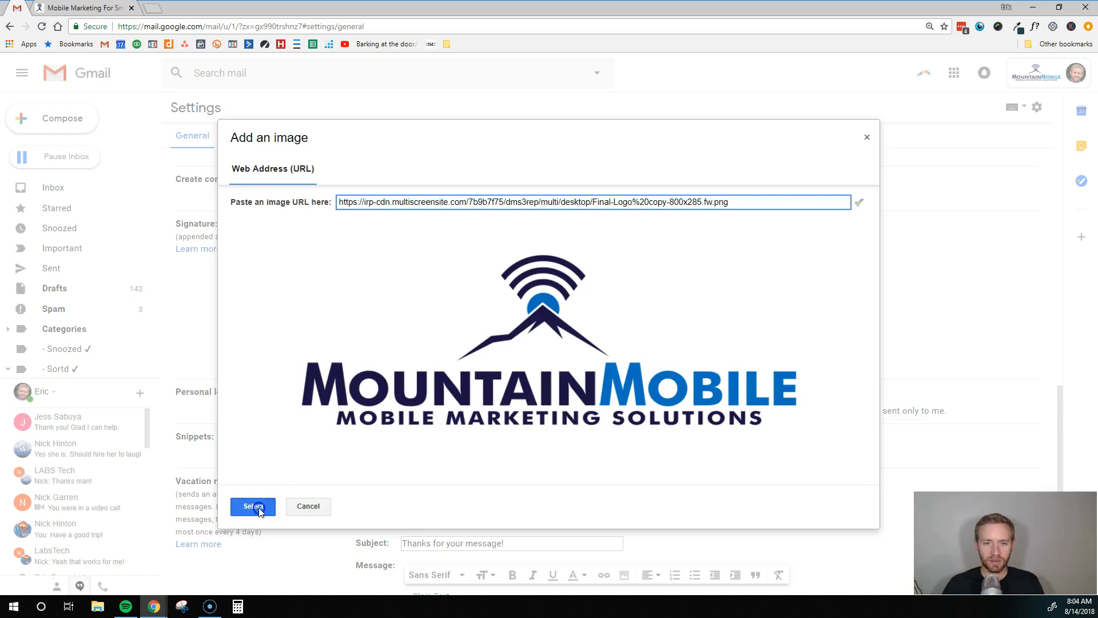
click(252, 505)
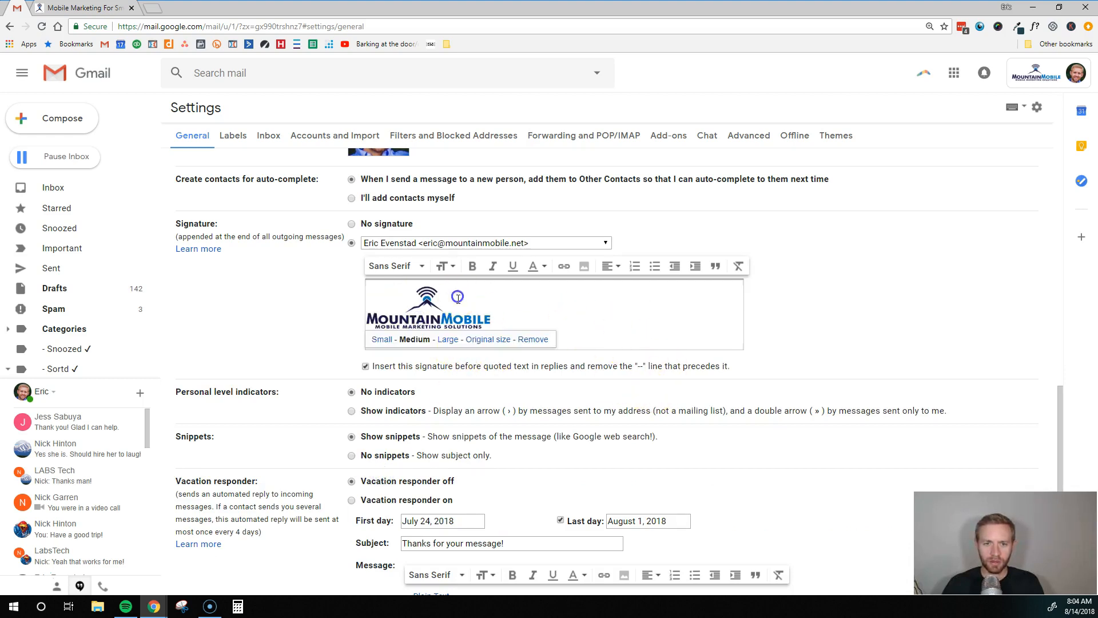
Set the signature logo to Small size and start a new line beneath it
click(381, 339)
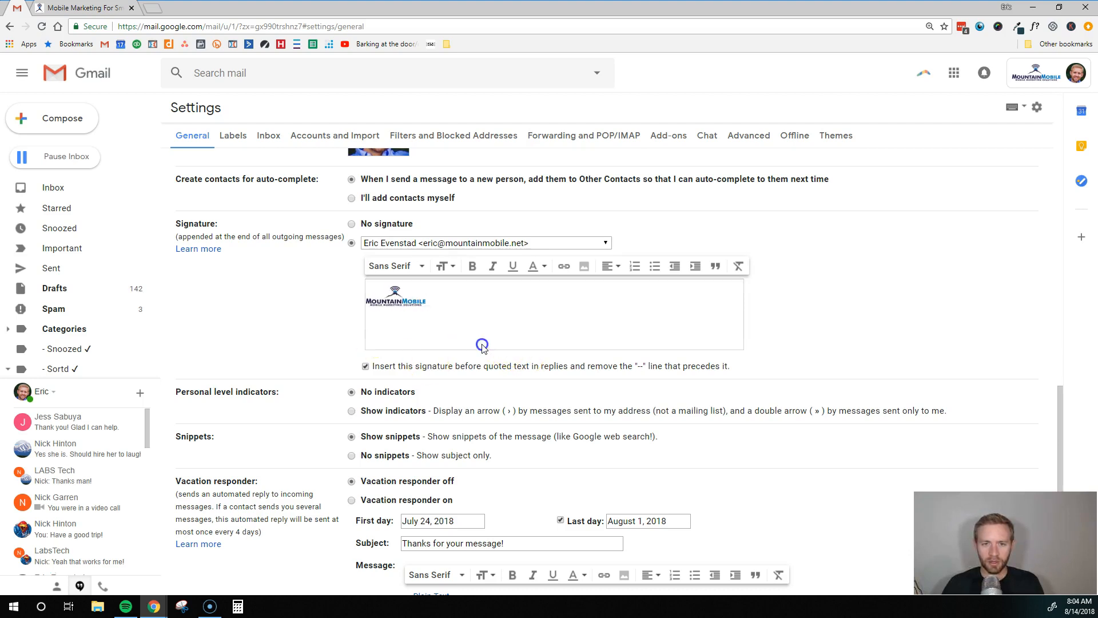
click(396, 294)
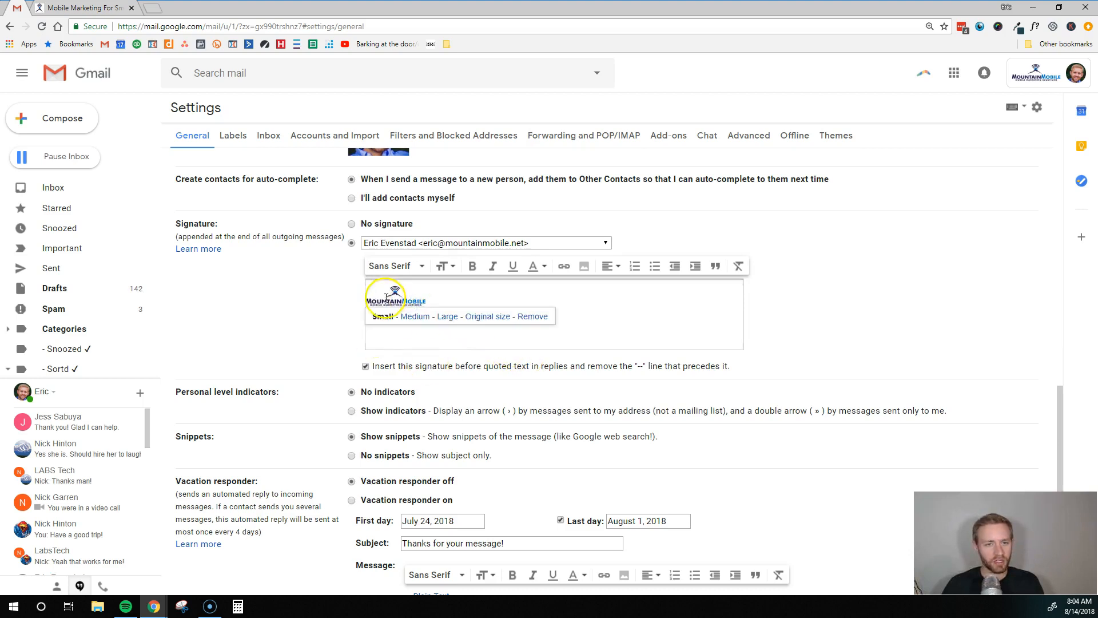
click(414, 316)
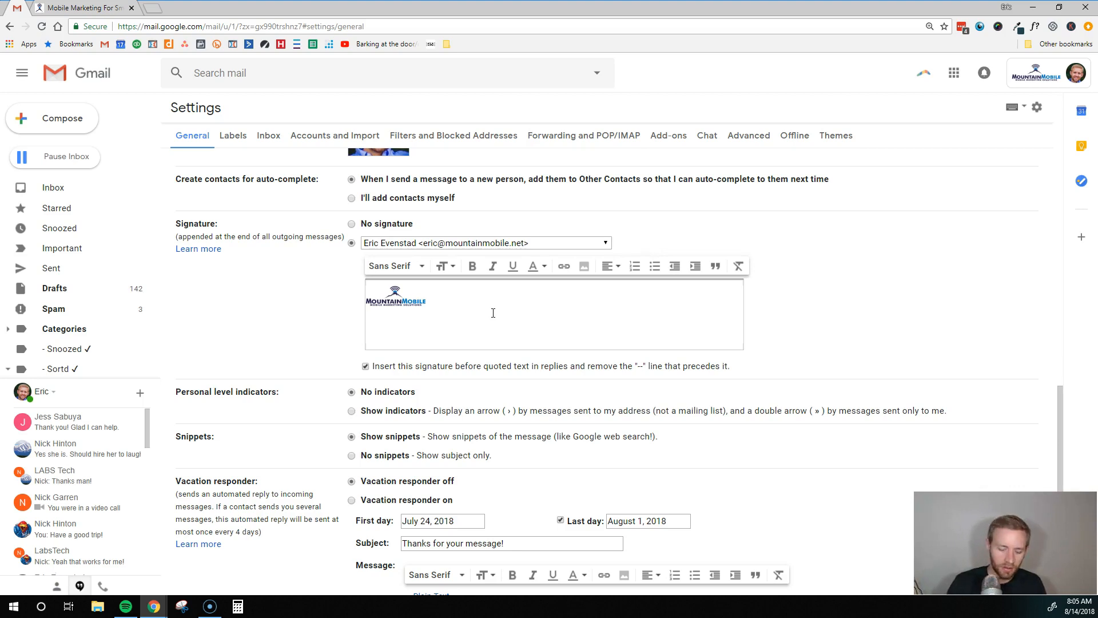
text(Eric)
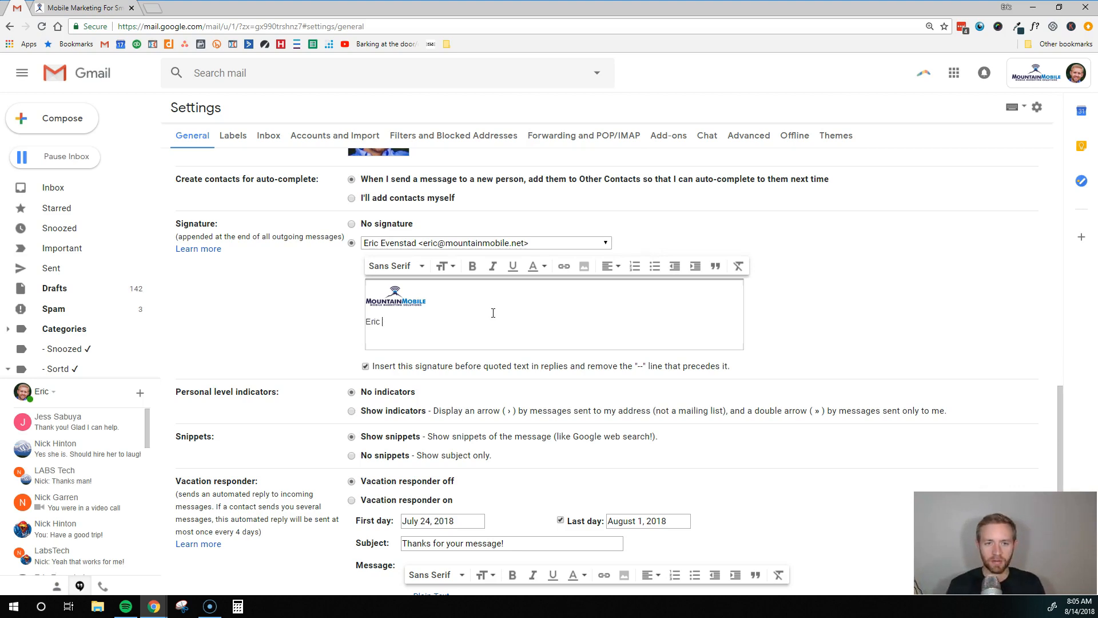
text(Evenstad)
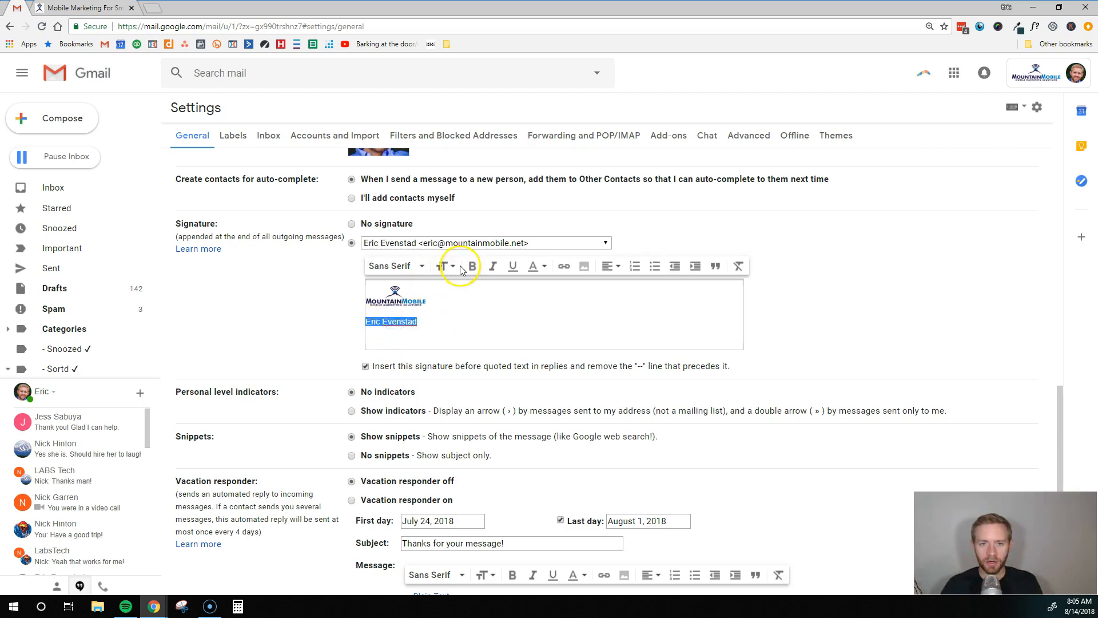
click(445, 266)
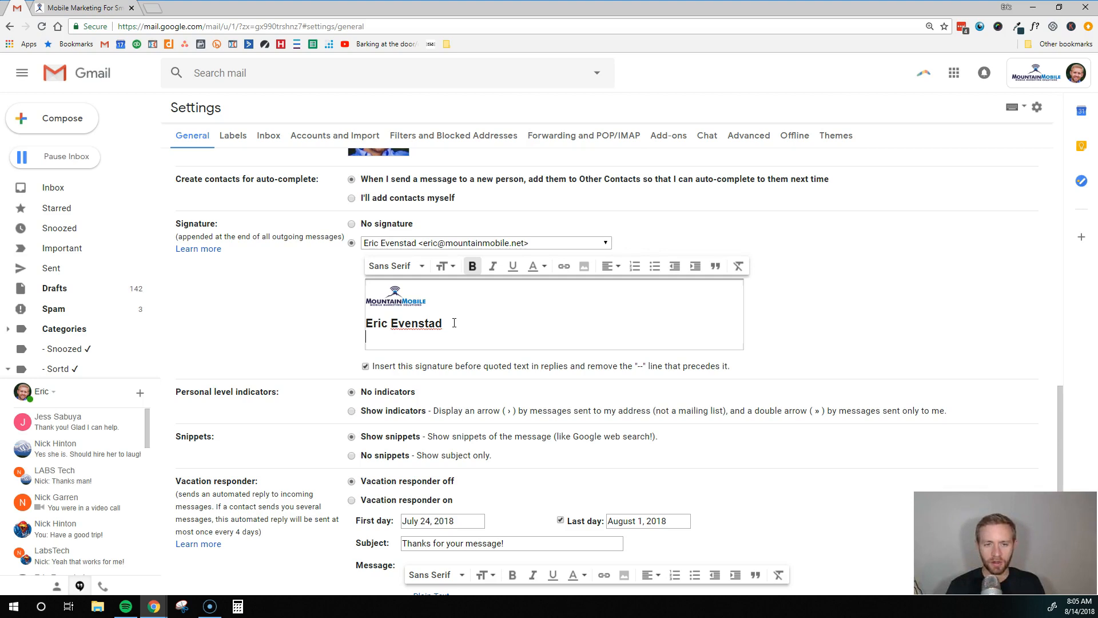
Add a smaller 'Founder, Mountain Mobile' title line below the name
text(Founder, Mountain Mobile)
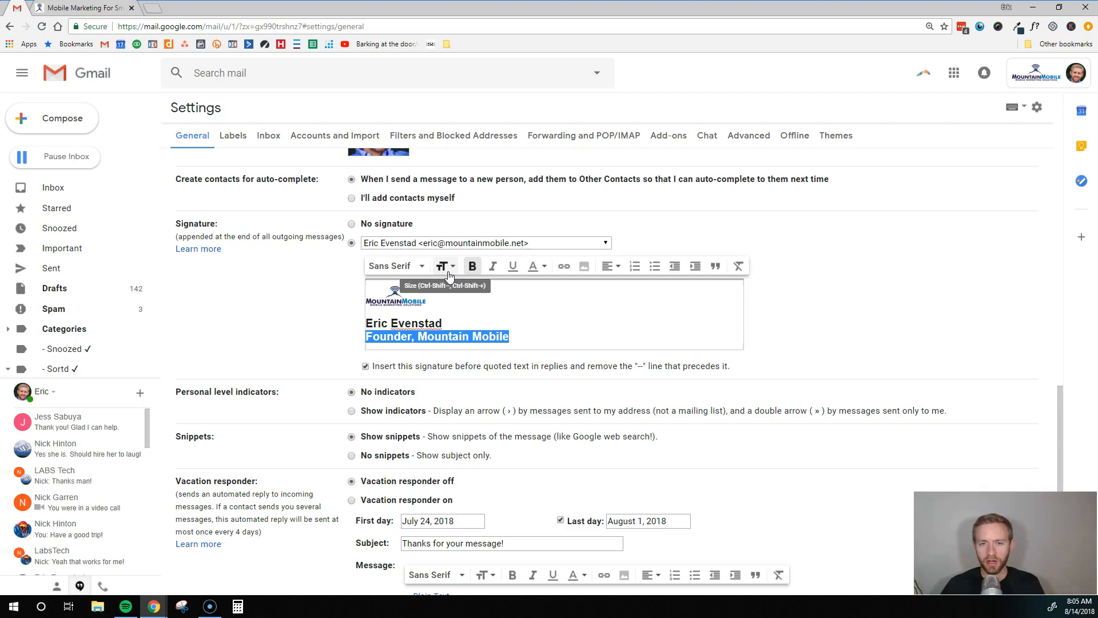
click(447, 265)
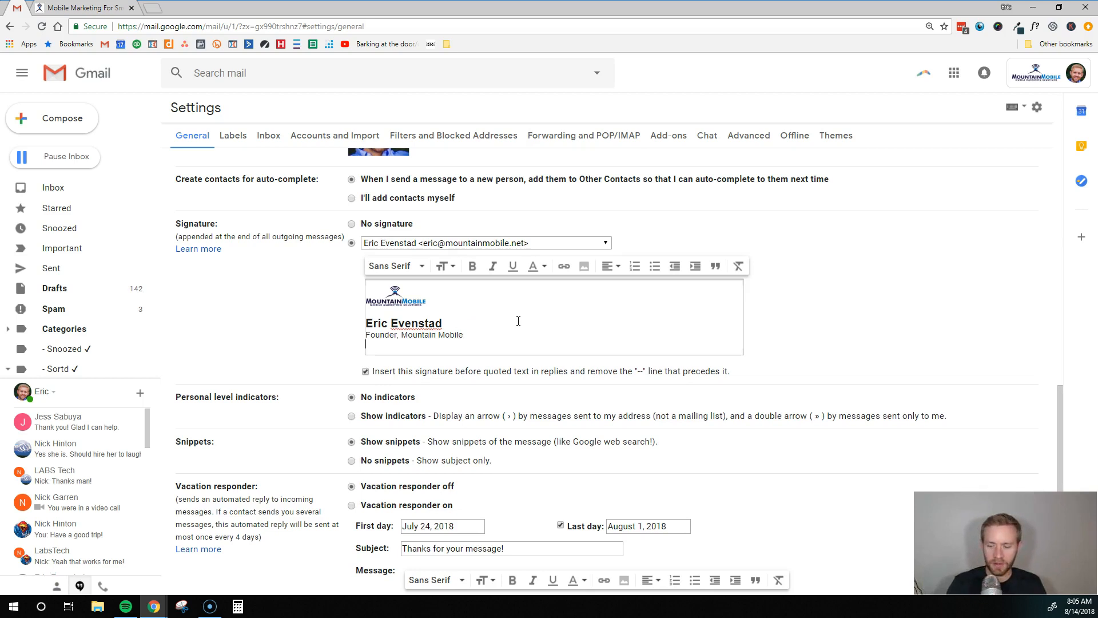
text((720) 263-2637)
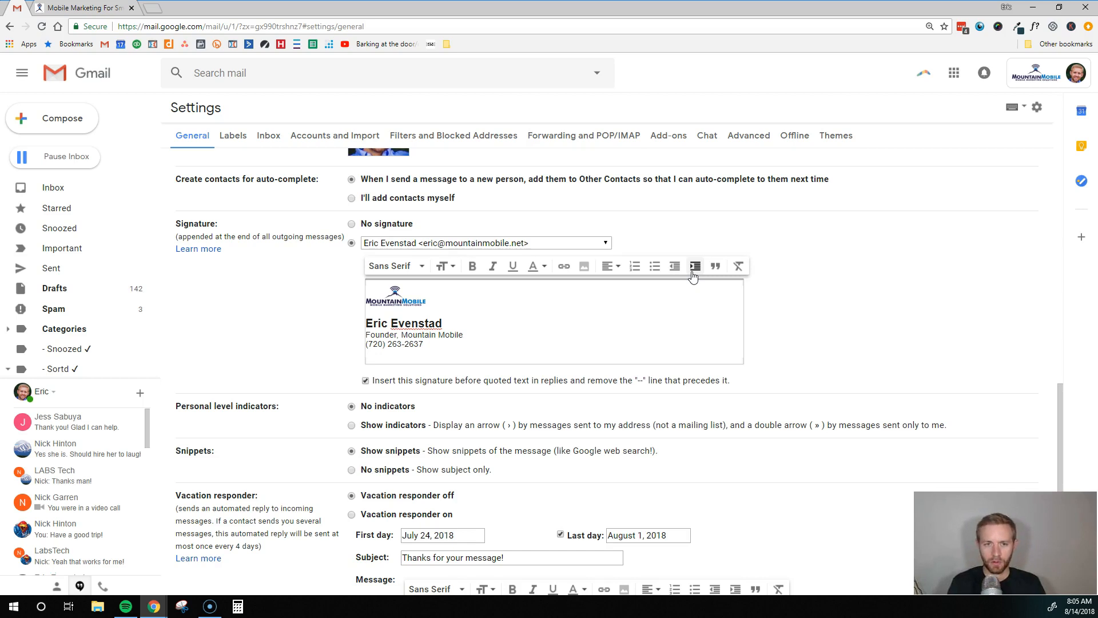
text(eric.ev)
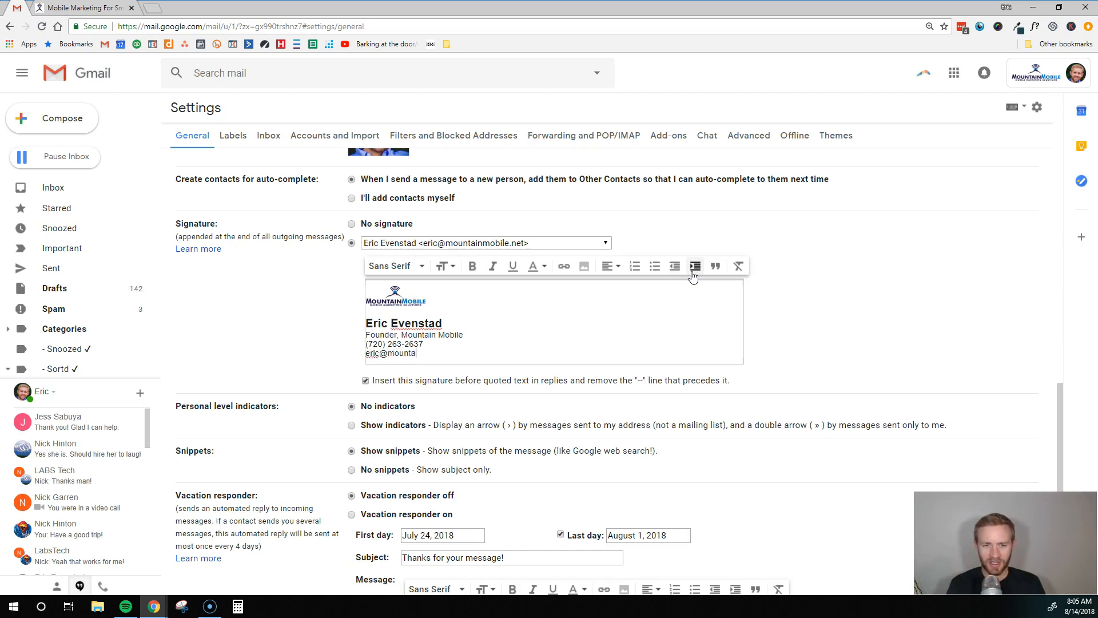
text(nmobil)
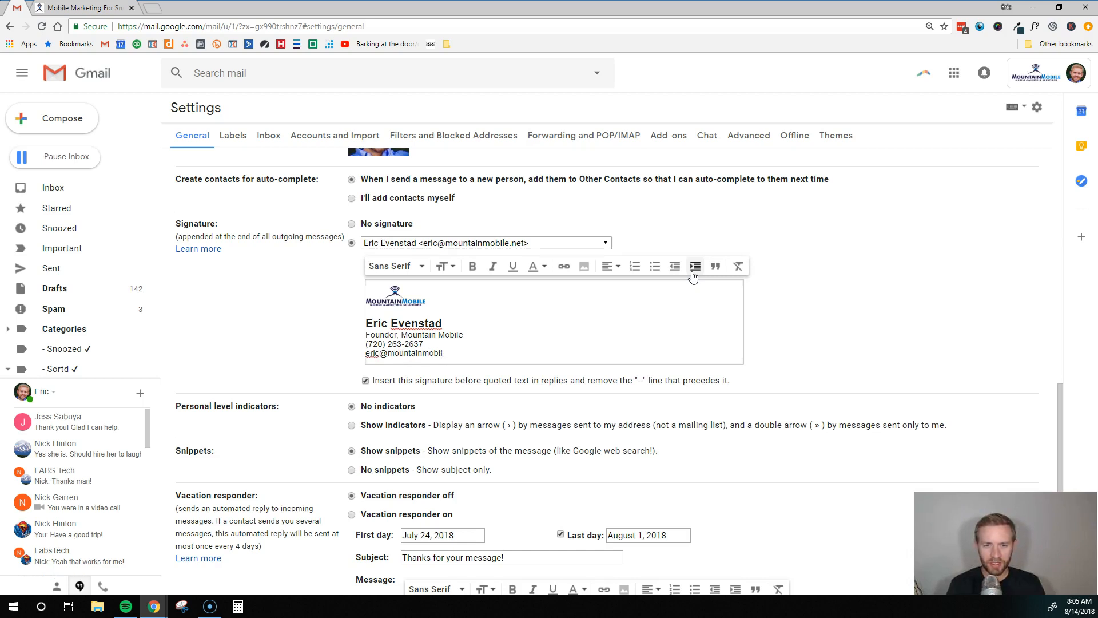
text(.net)
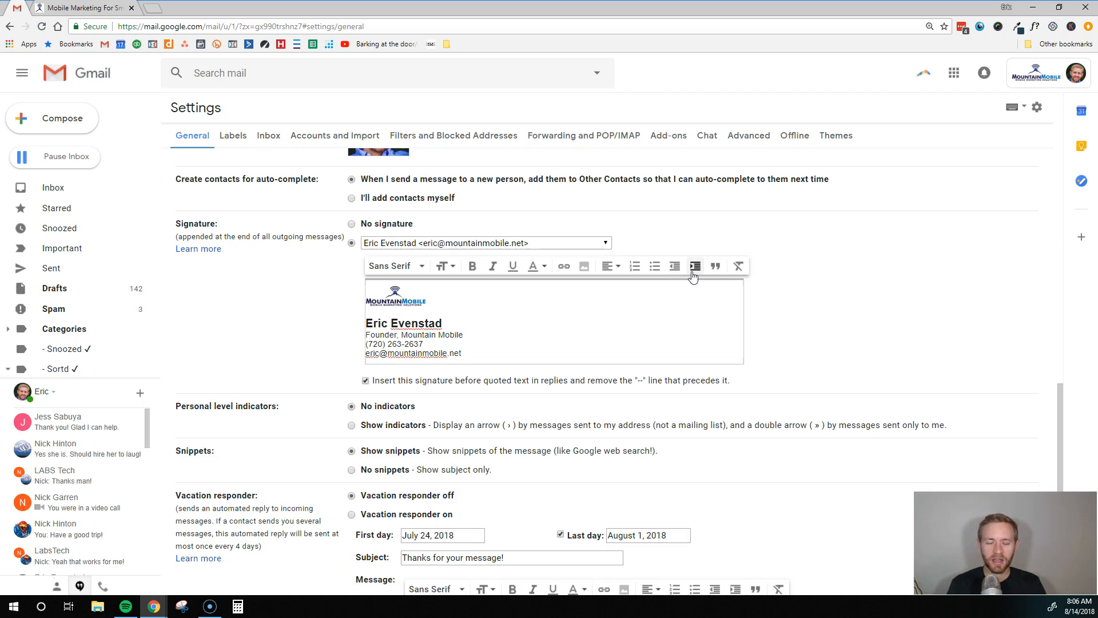
scroll(down, 3)
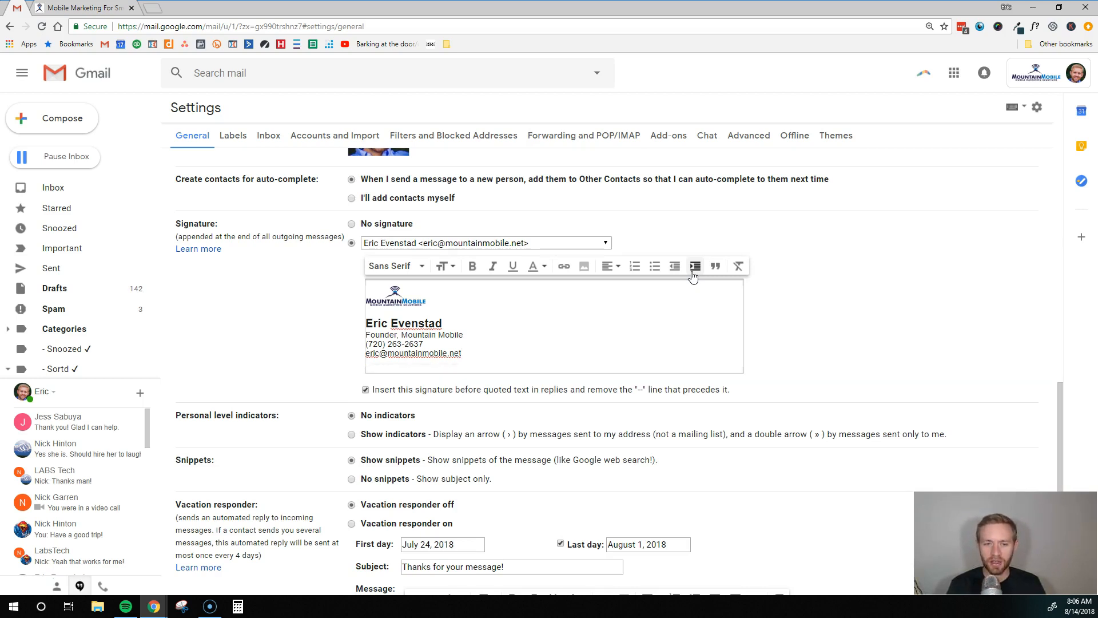
text(www.)
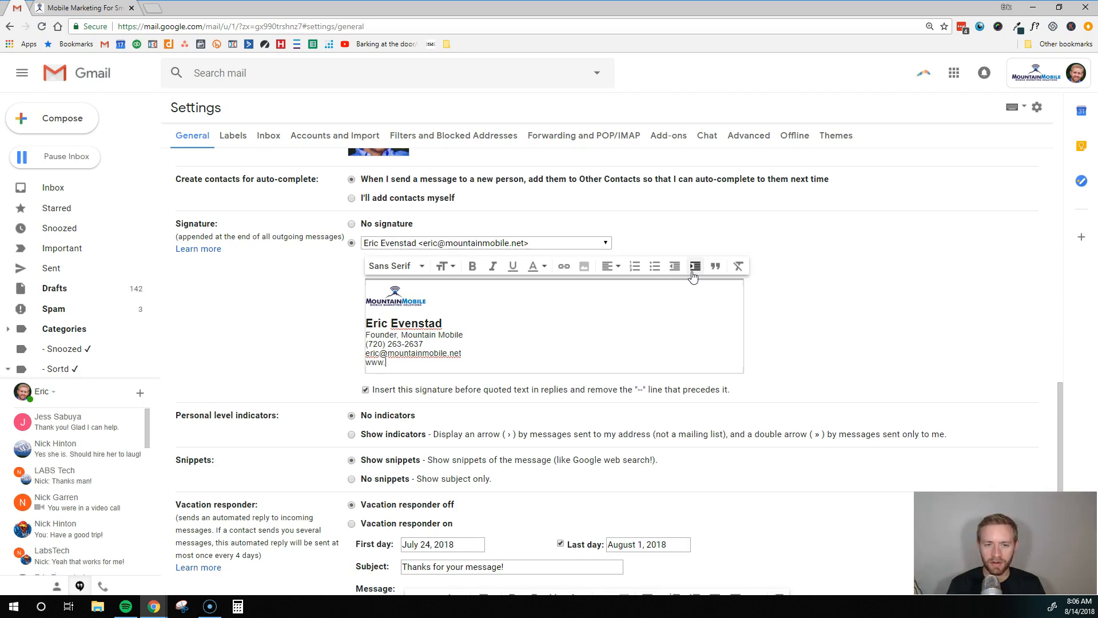
text(mountainmobile.net)
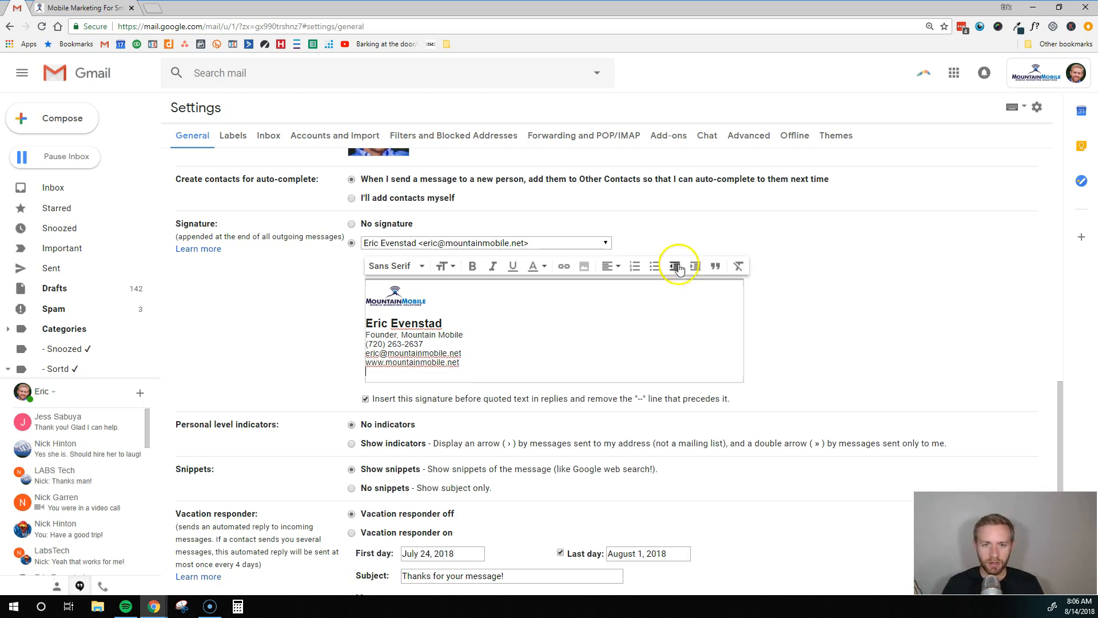
Begin a blank line beneath the website in the signature
click(395, 294)
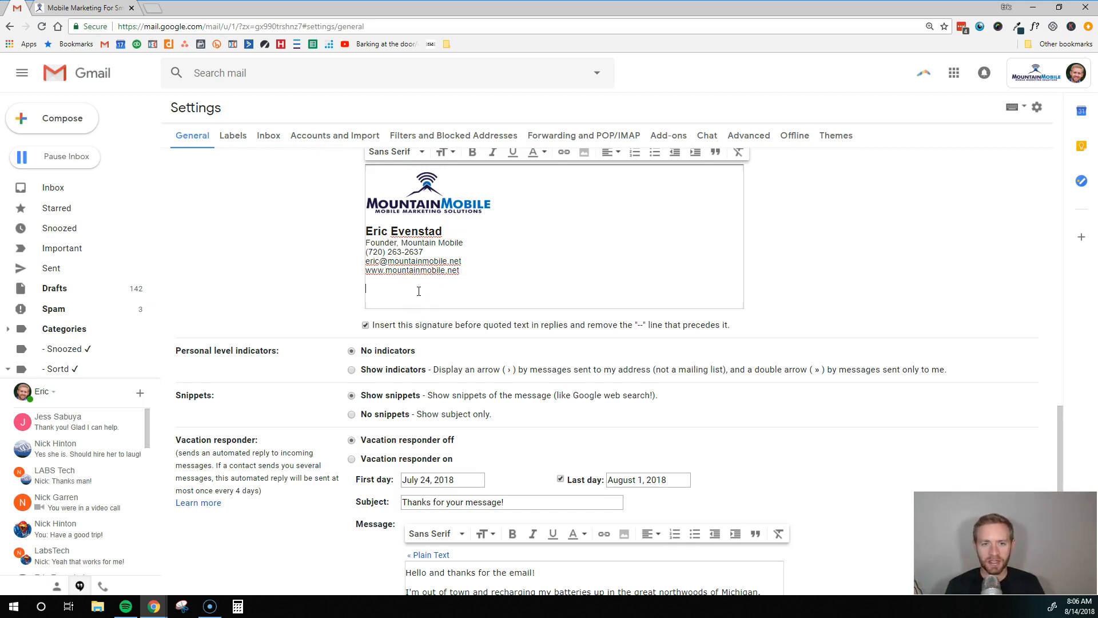
Add 'Click here for your free website assessment' and begin making it a link
text(CLI)
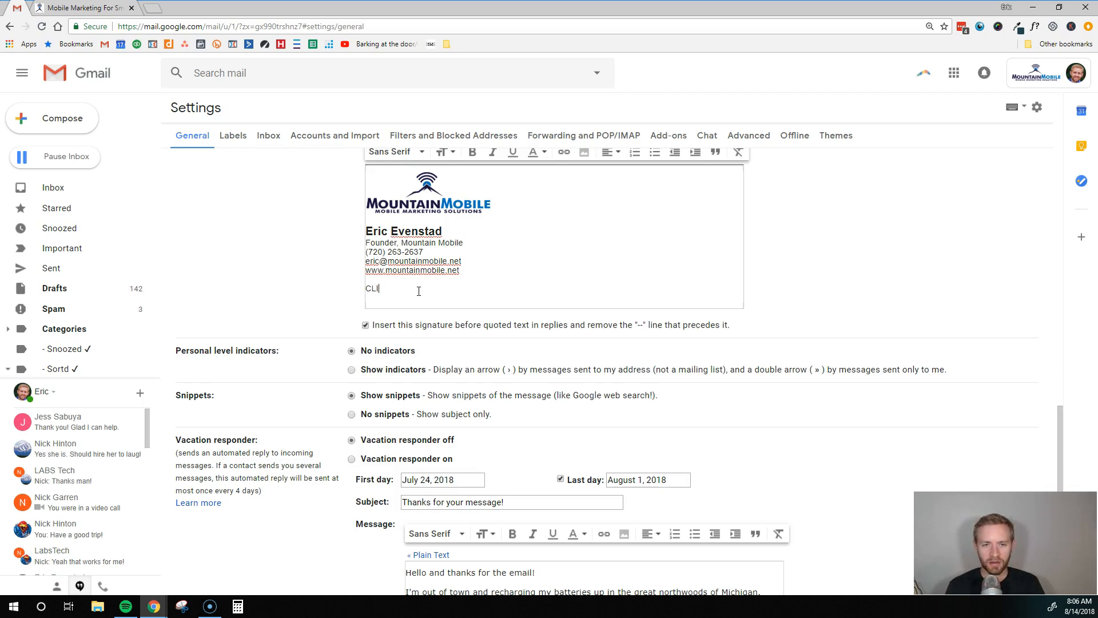
text(Click here for your free)
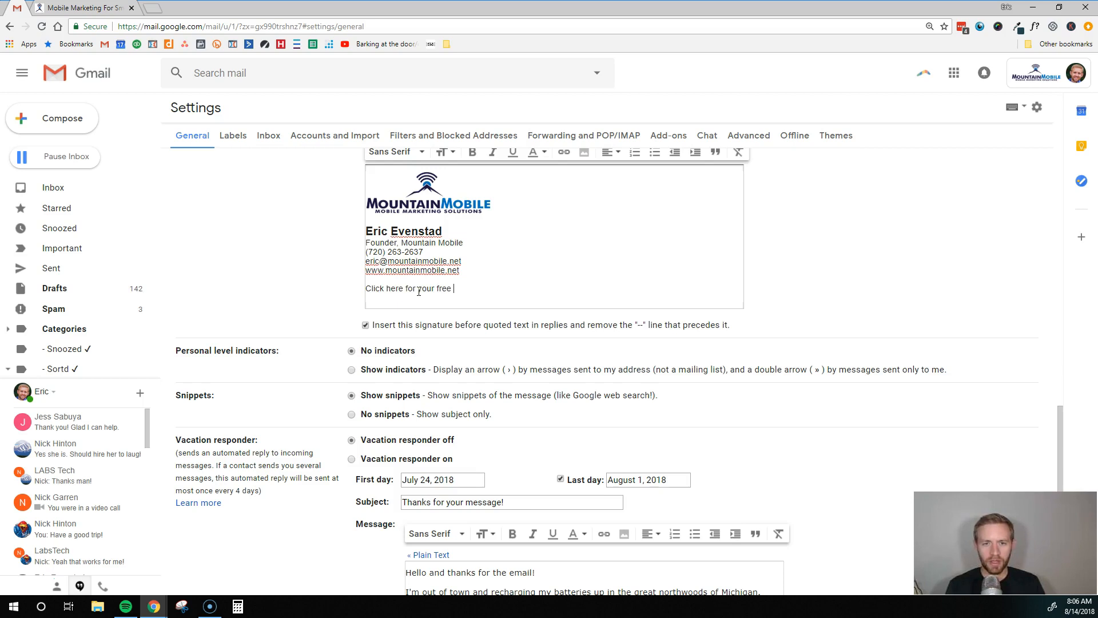
text(website asses)
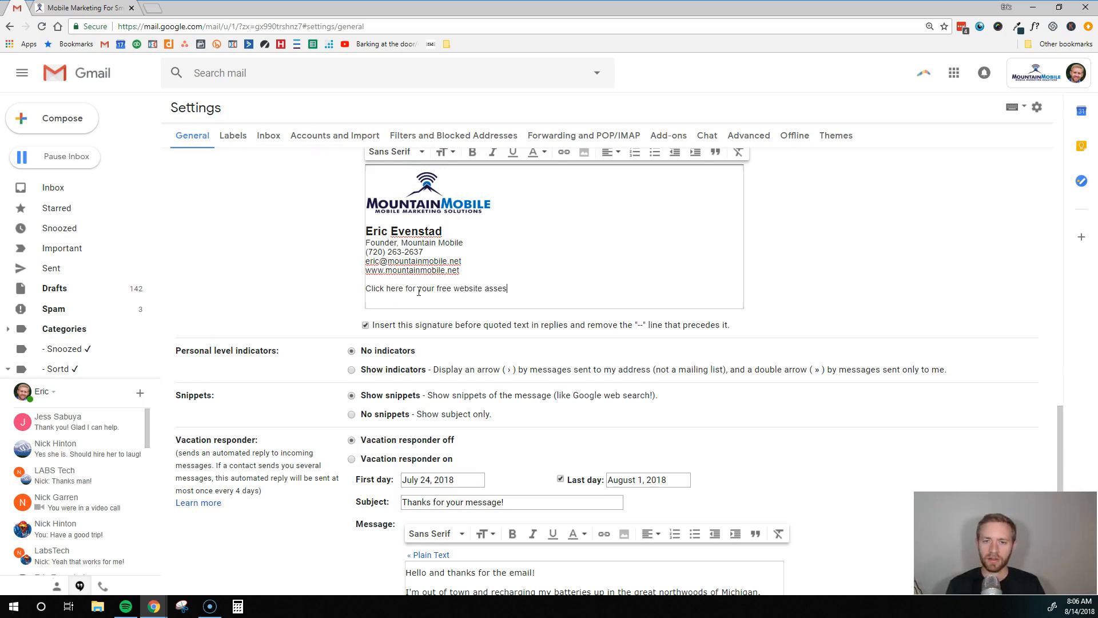
text(sment)
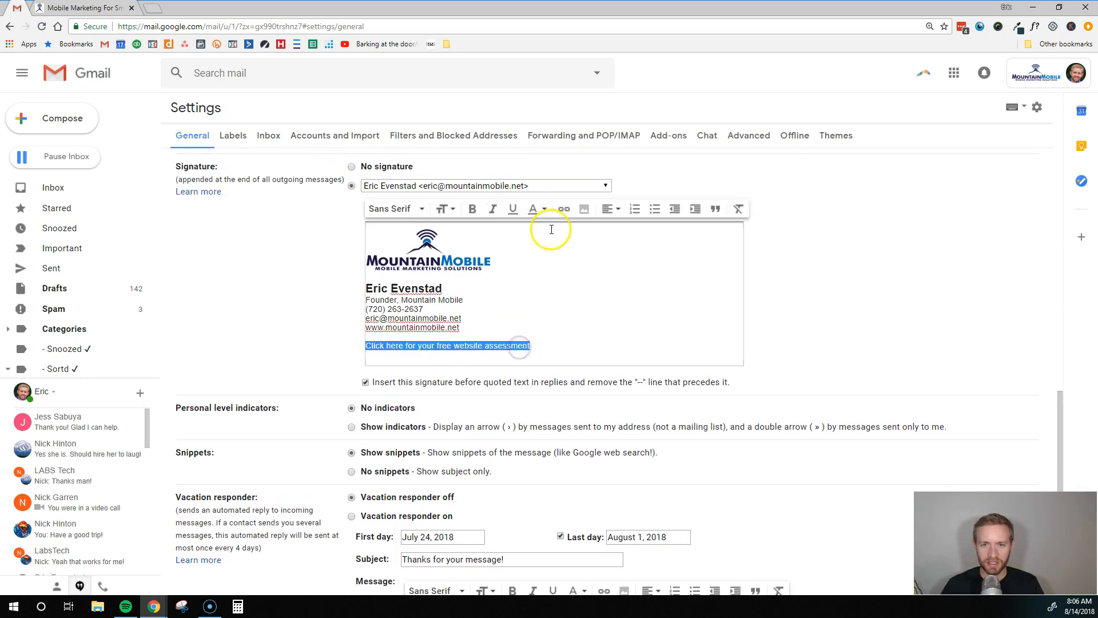
click(563, 208)
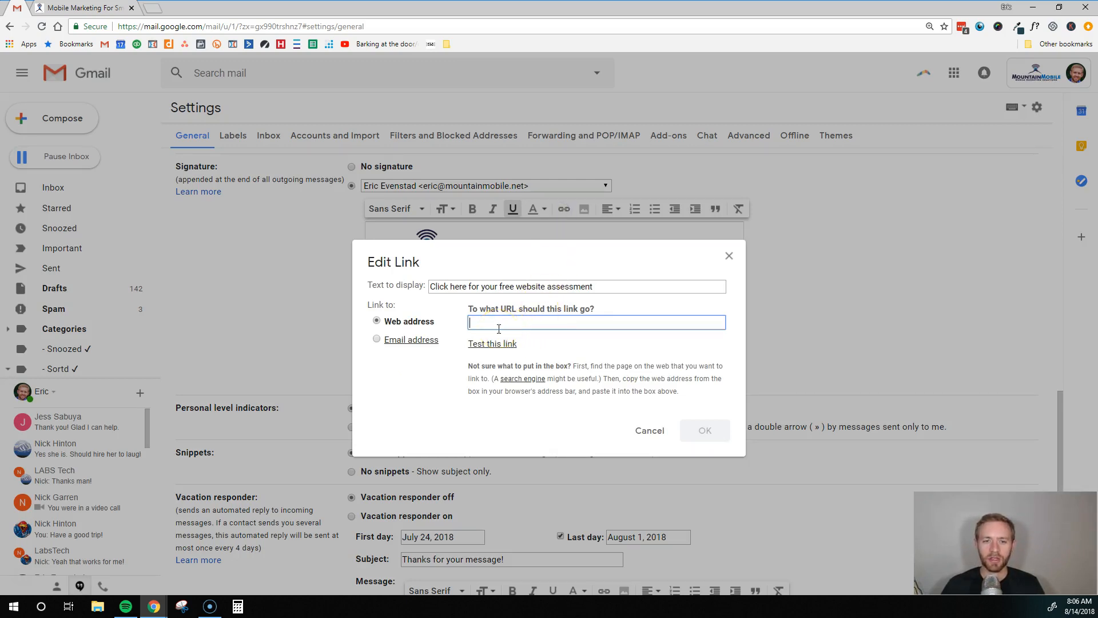
text(www.mountainmobile)
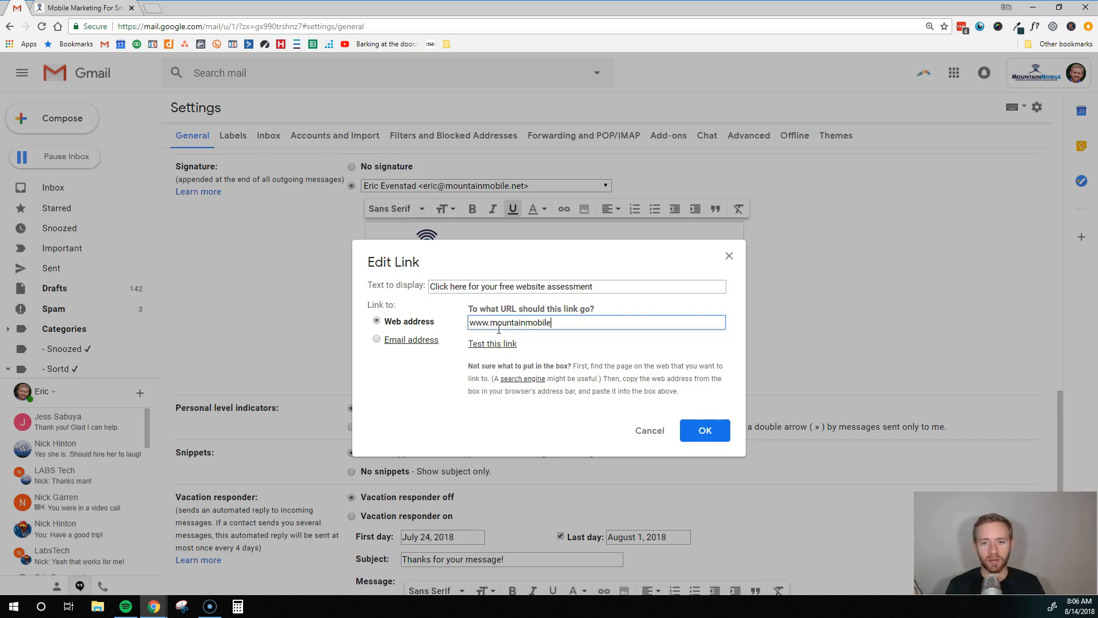
text(.net/contact)
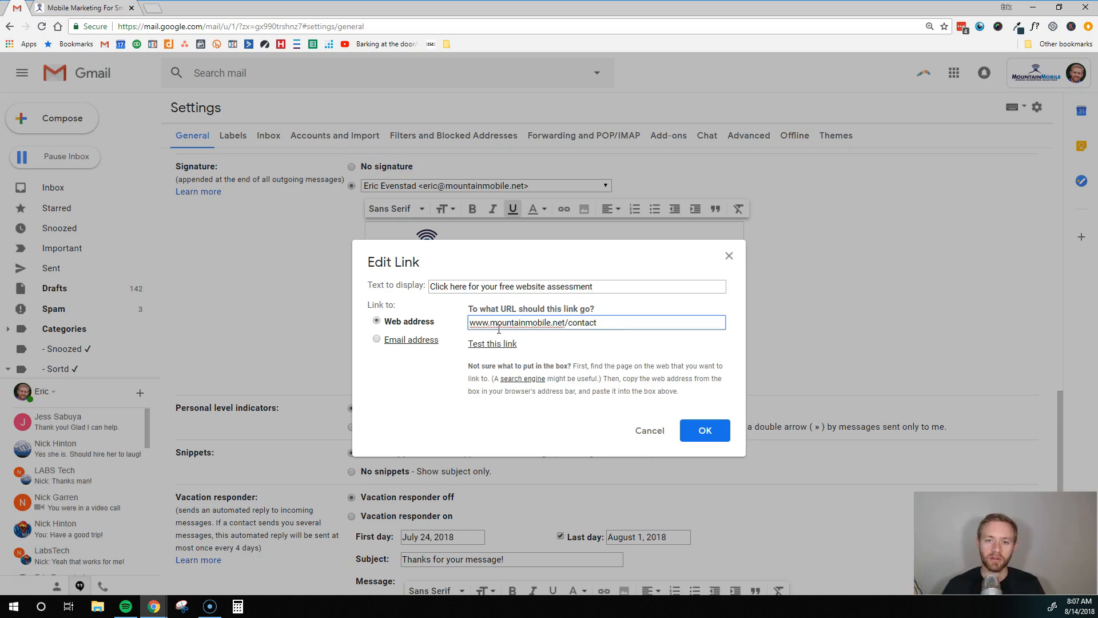
click(705, 430)
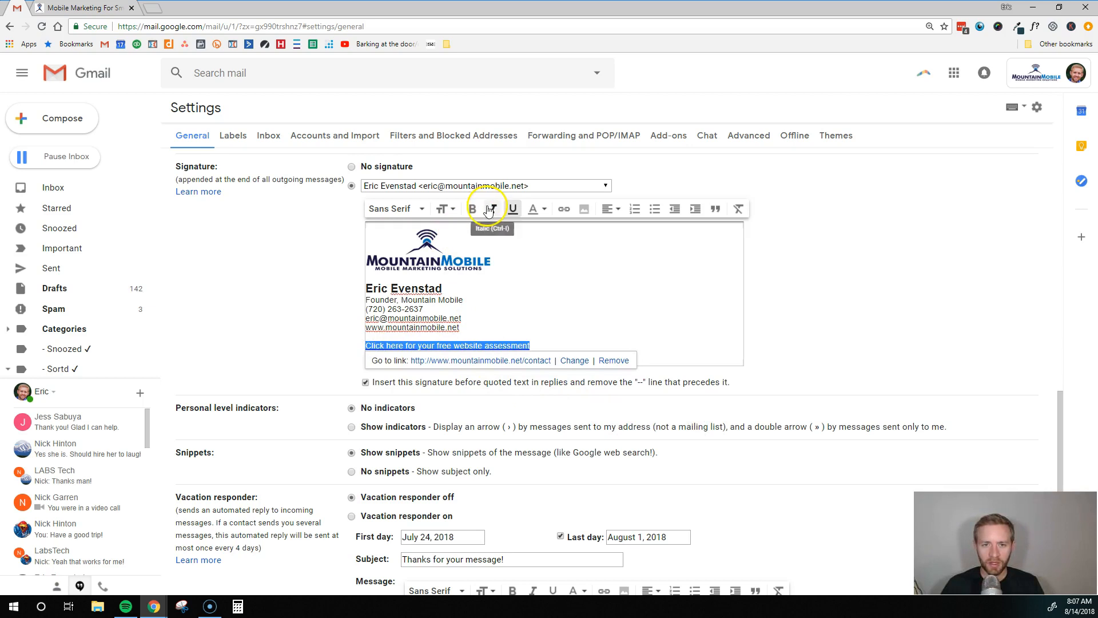
Style the call-to-action link as italic red text beneath the contact lines
click(442, 208)
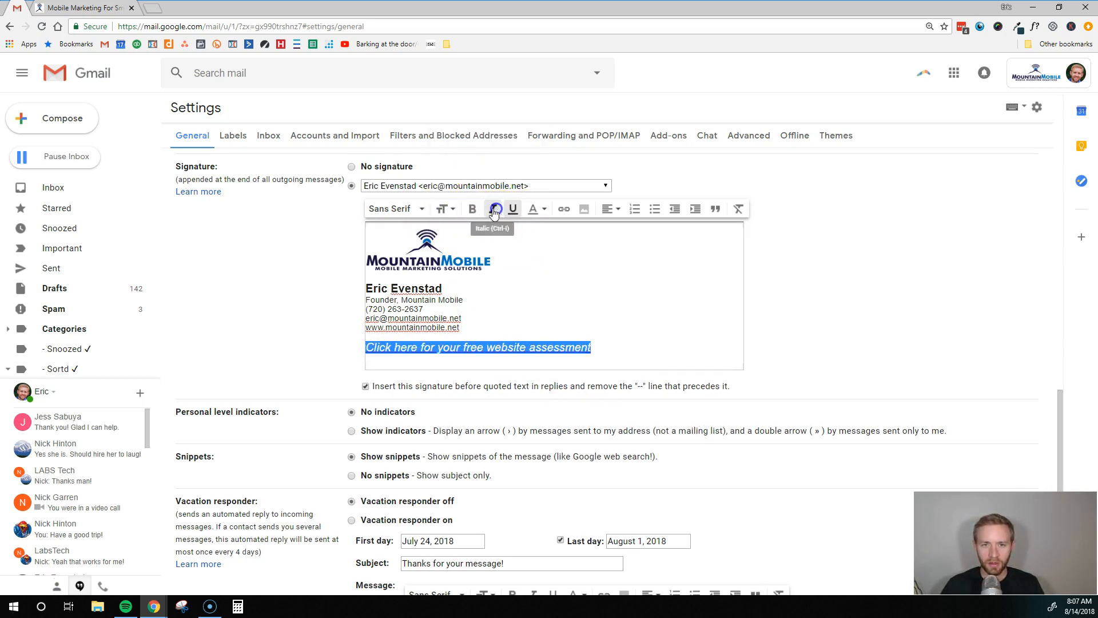
click(534, 208)
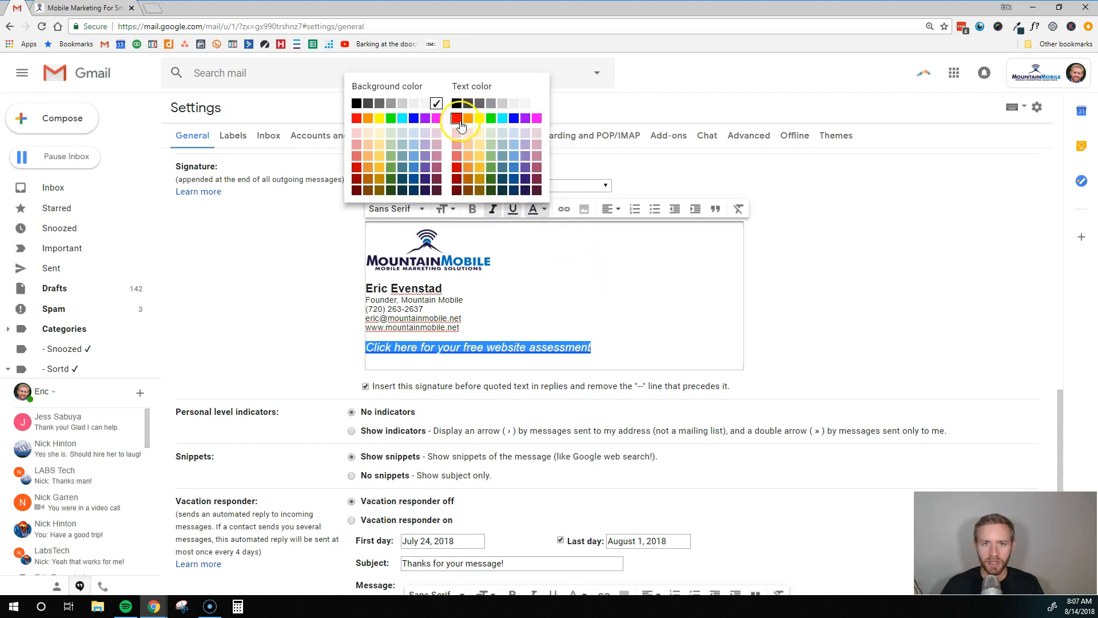
click(452, 118)
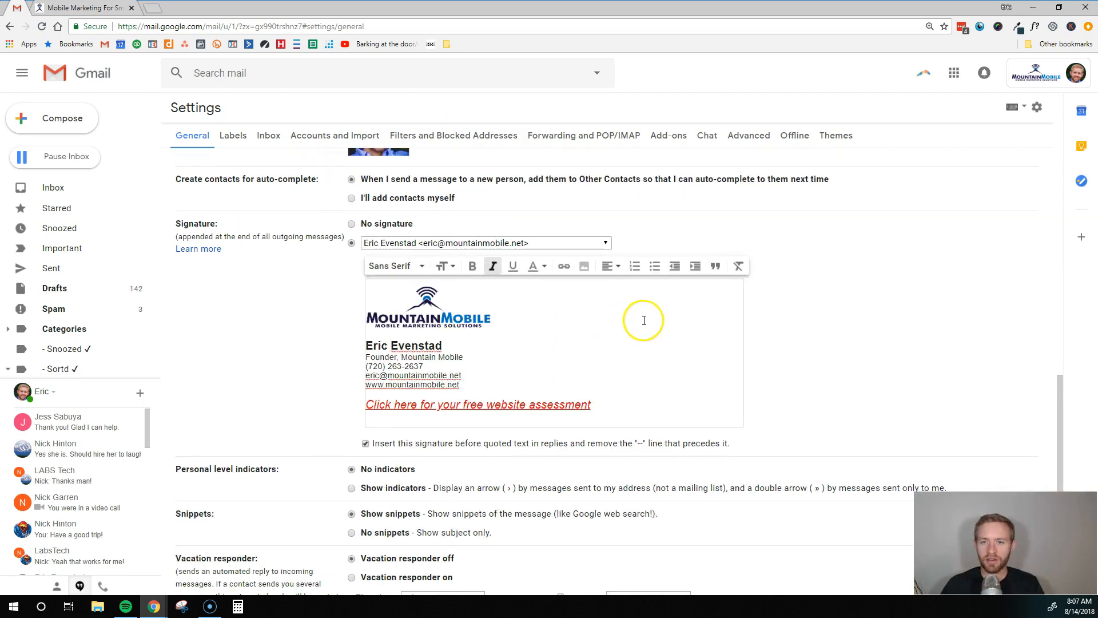
scroll(down, 3)
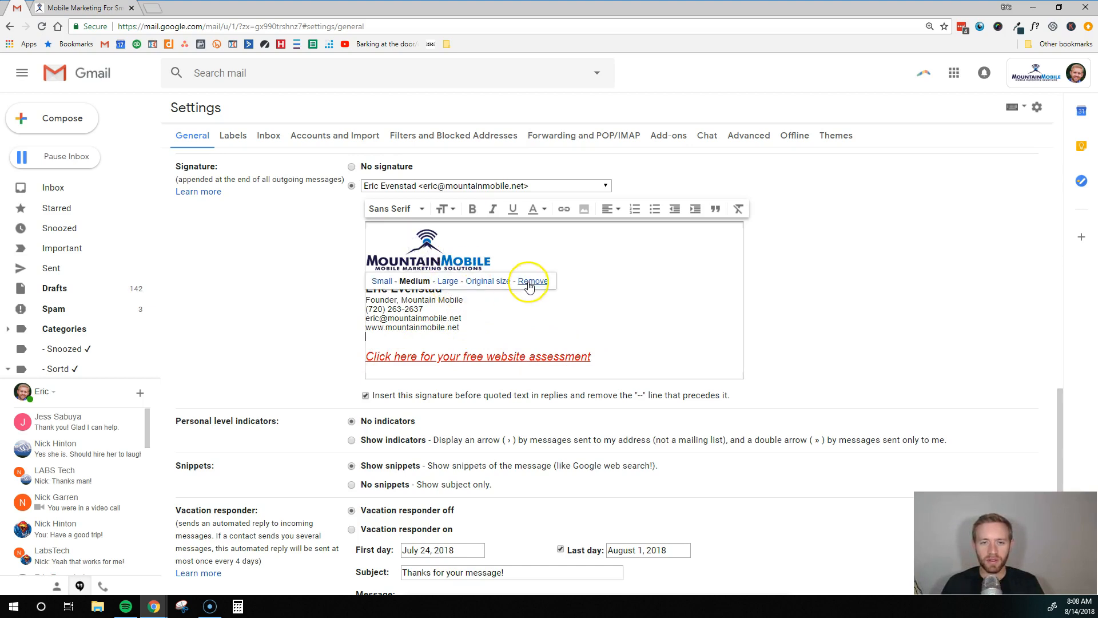
Remove the company logo from the signature and start inserting a new image
click(532, 282)
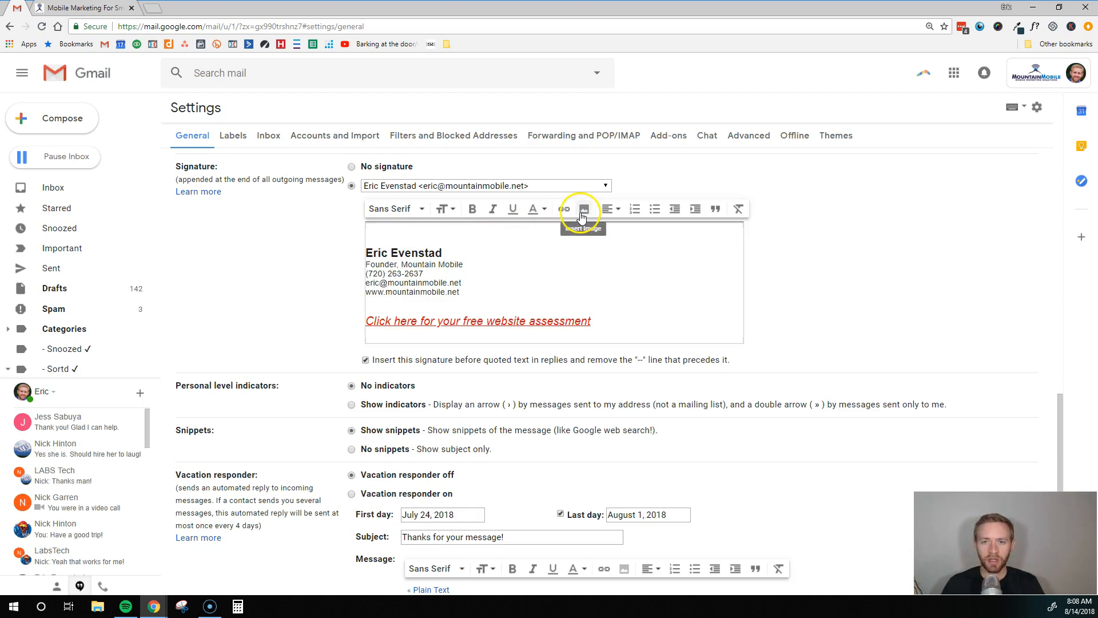
click(584, 208)
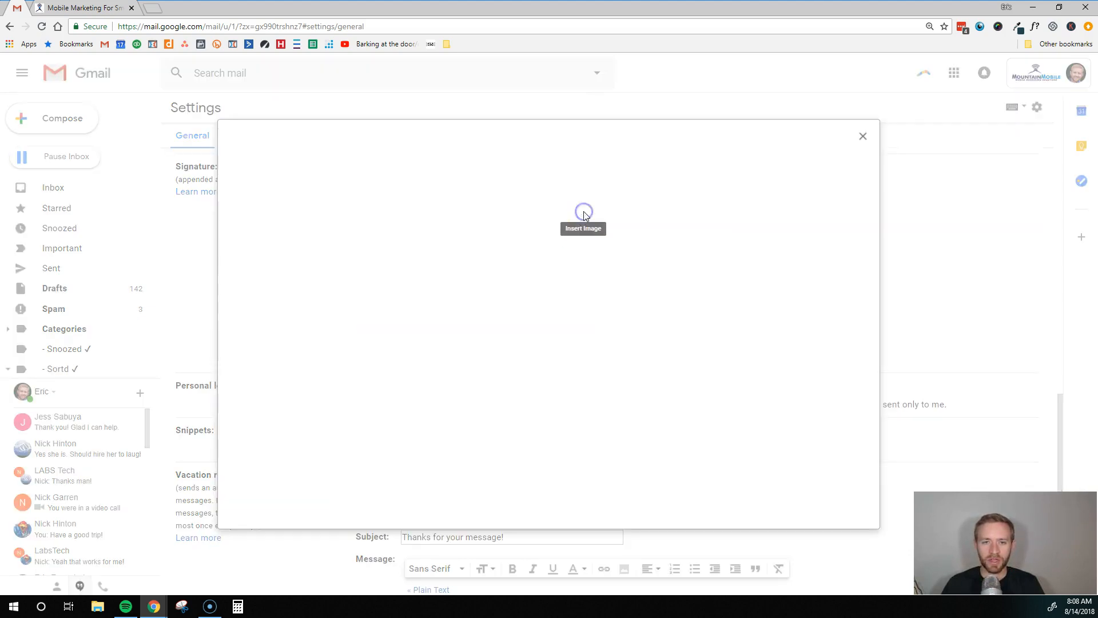
click(583, 210)
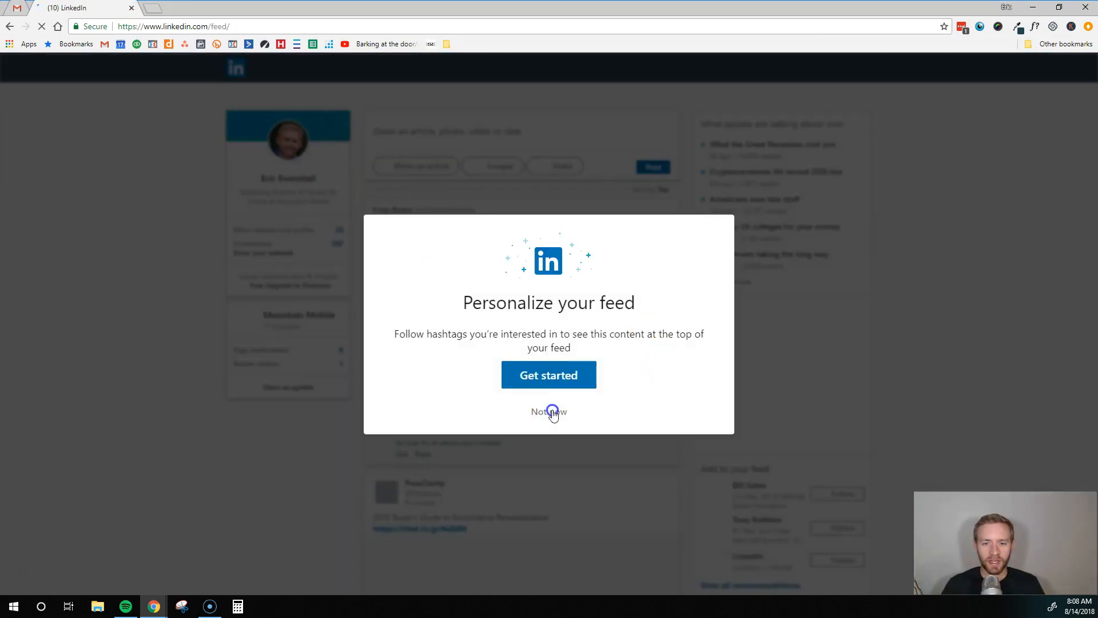
Copy the image address of your LinkedIn profile photo from your profile page
click(548, 411)
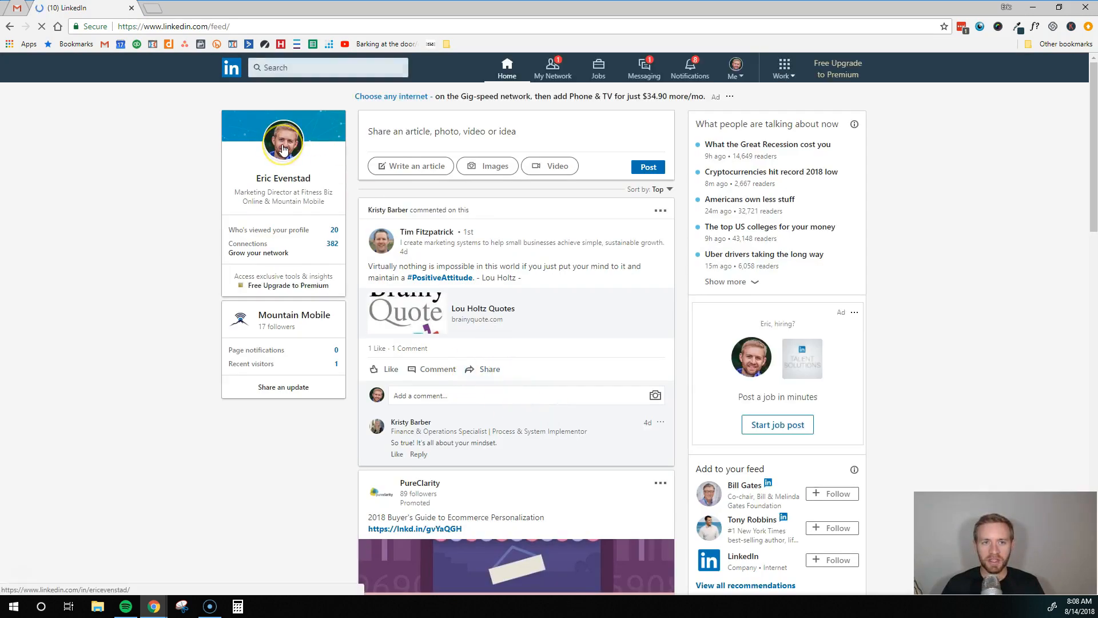
click(283, 142)
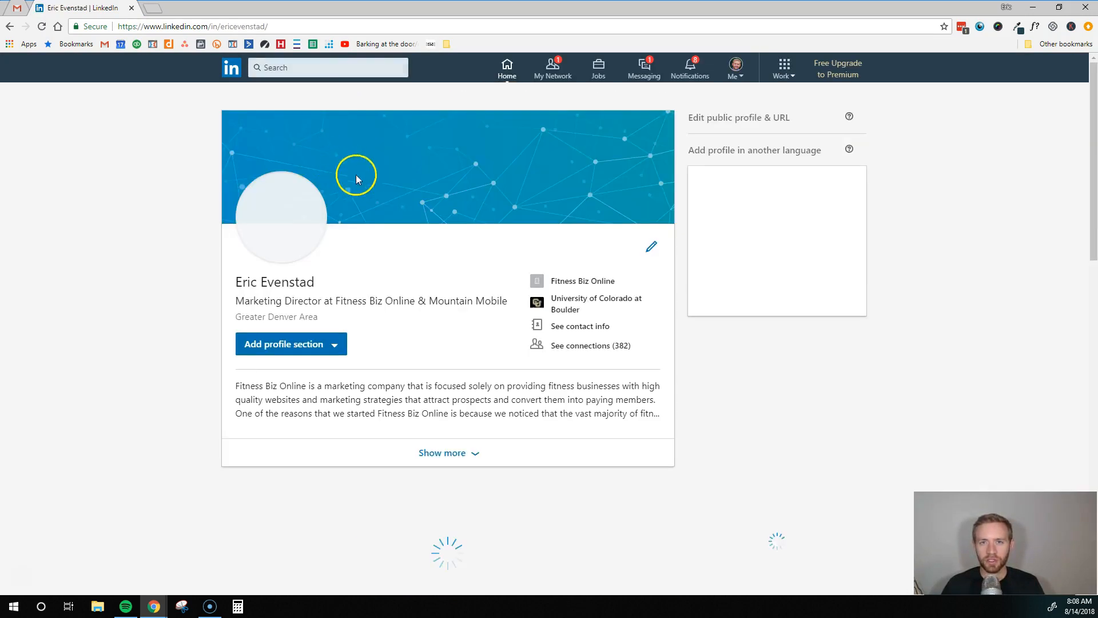
right_click(280, 210)
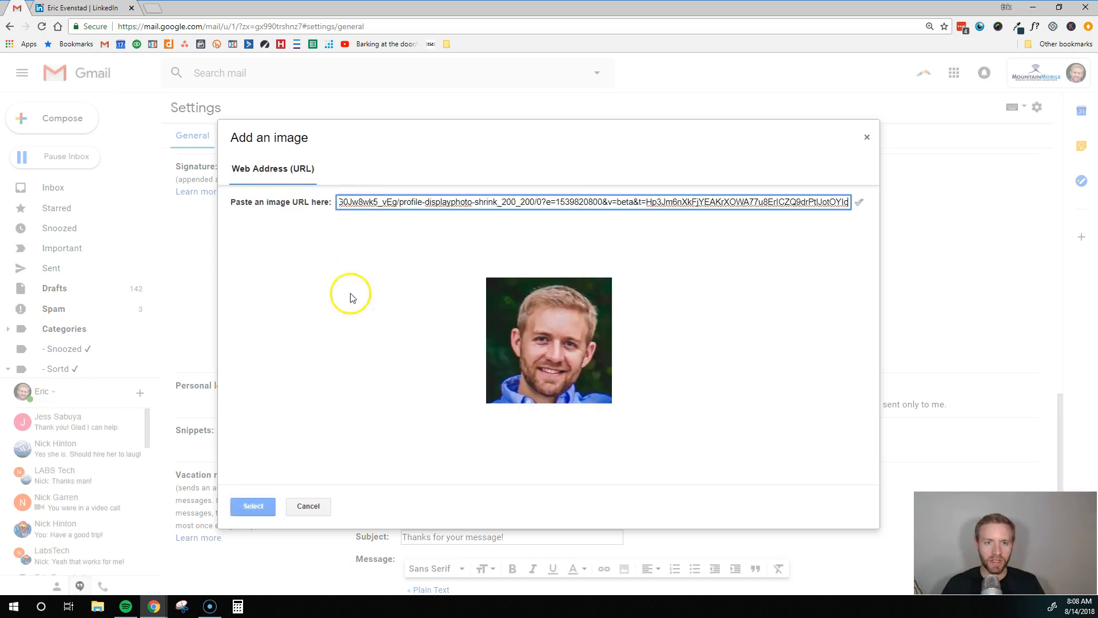
Insert the LinkedIn profile photo at the top of the signature above the bold name
click(253, 506)
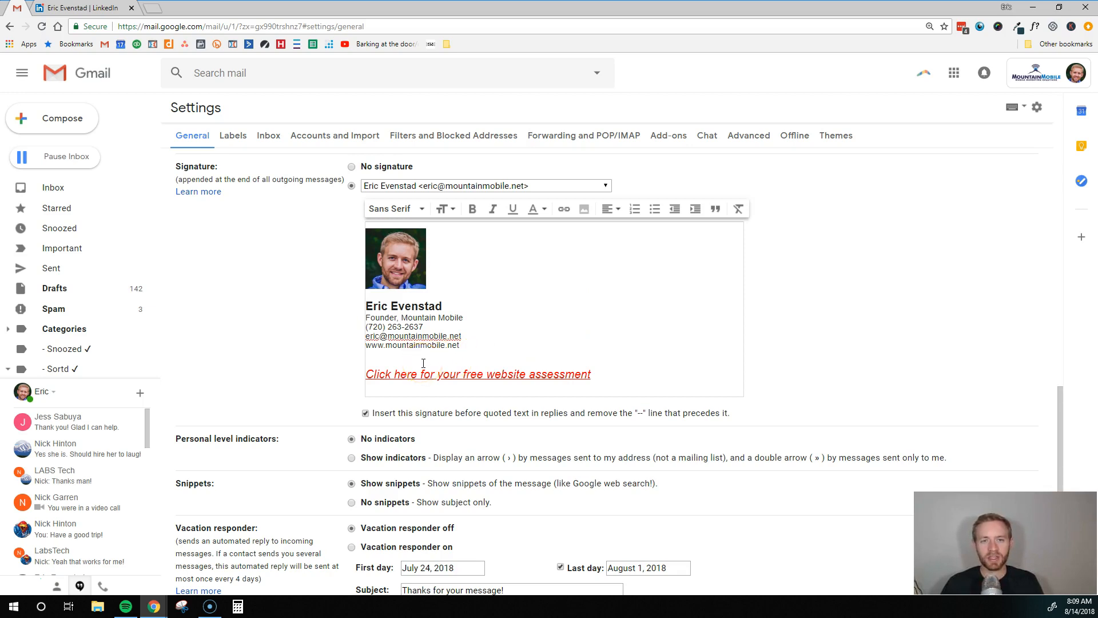
mouse_move(284, 216)
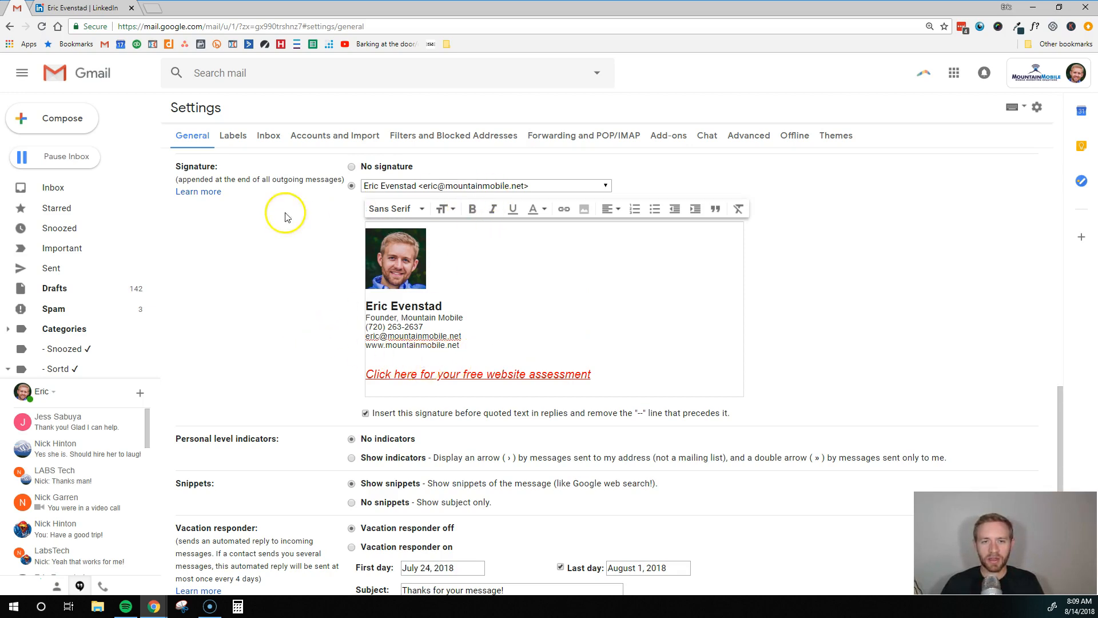
Keep the mountainmobile.net address selected and save the signature settings
click(485, 185)
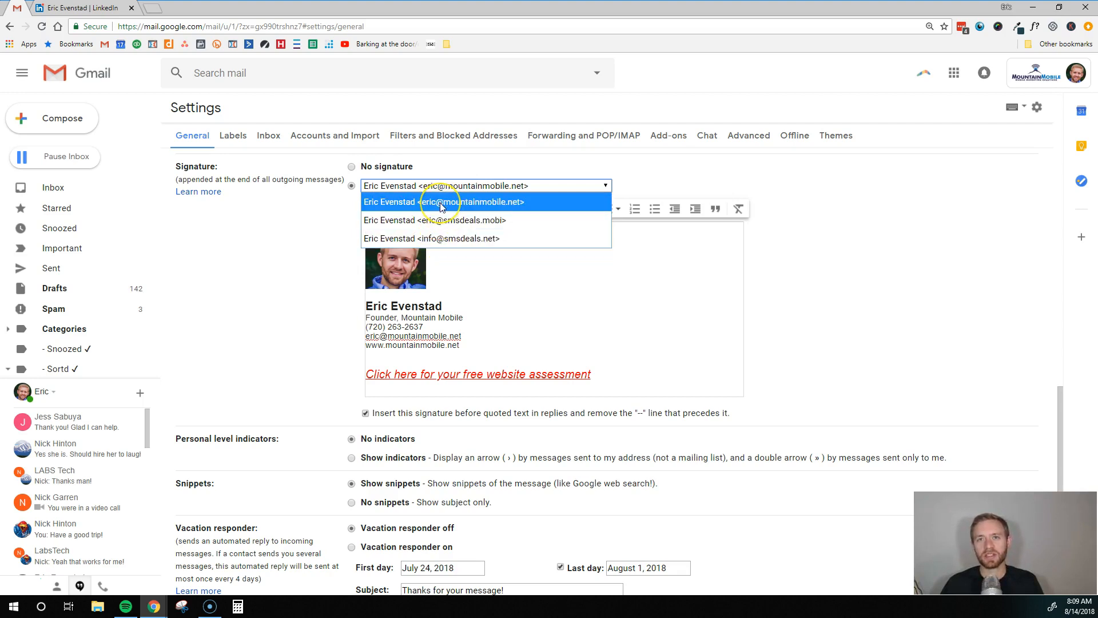
mouse_move(442, 211)
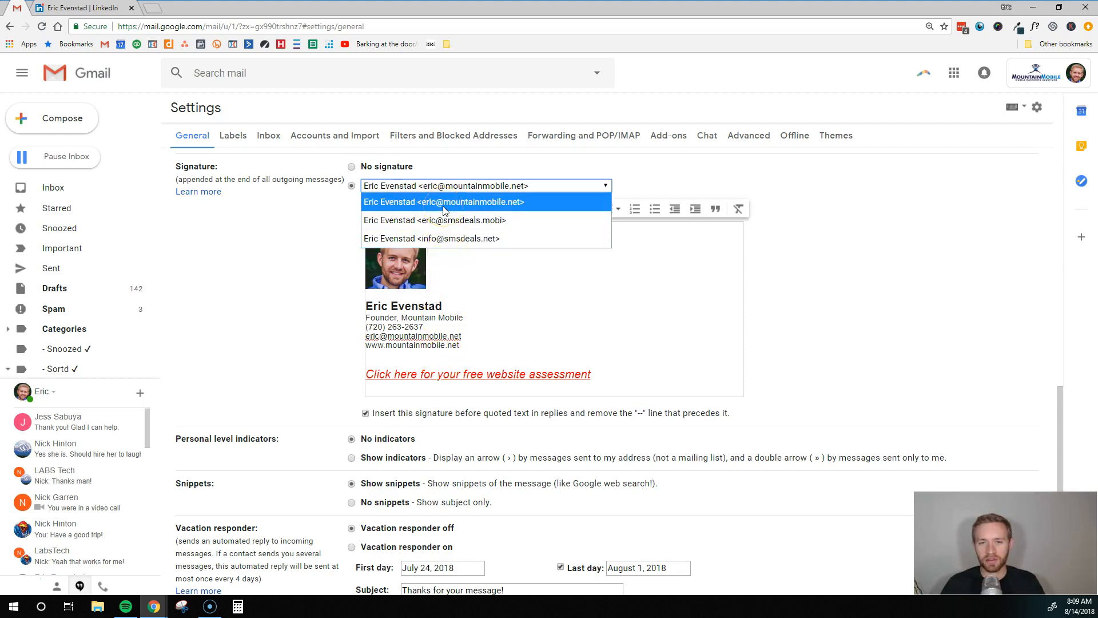
click(444, 201)
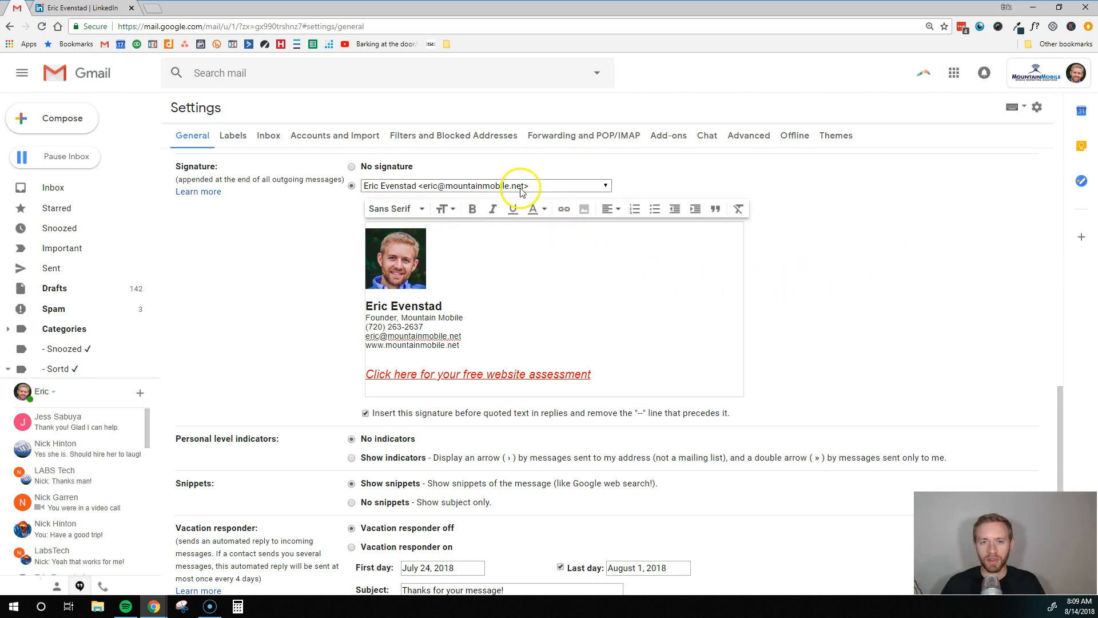
scroll(down, 3)
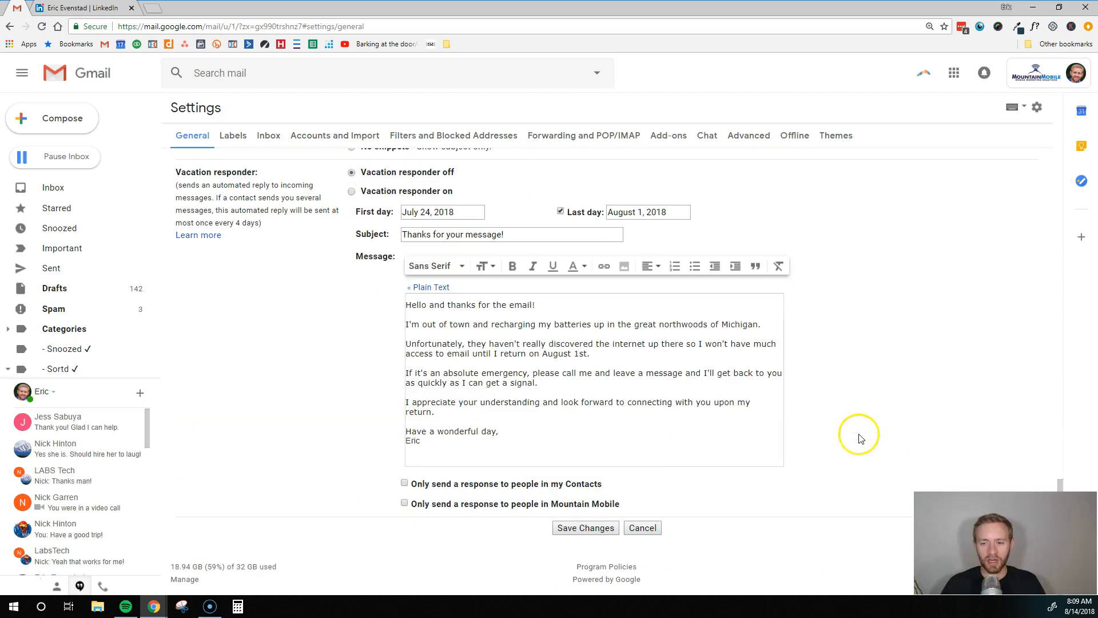
click(585, 527)
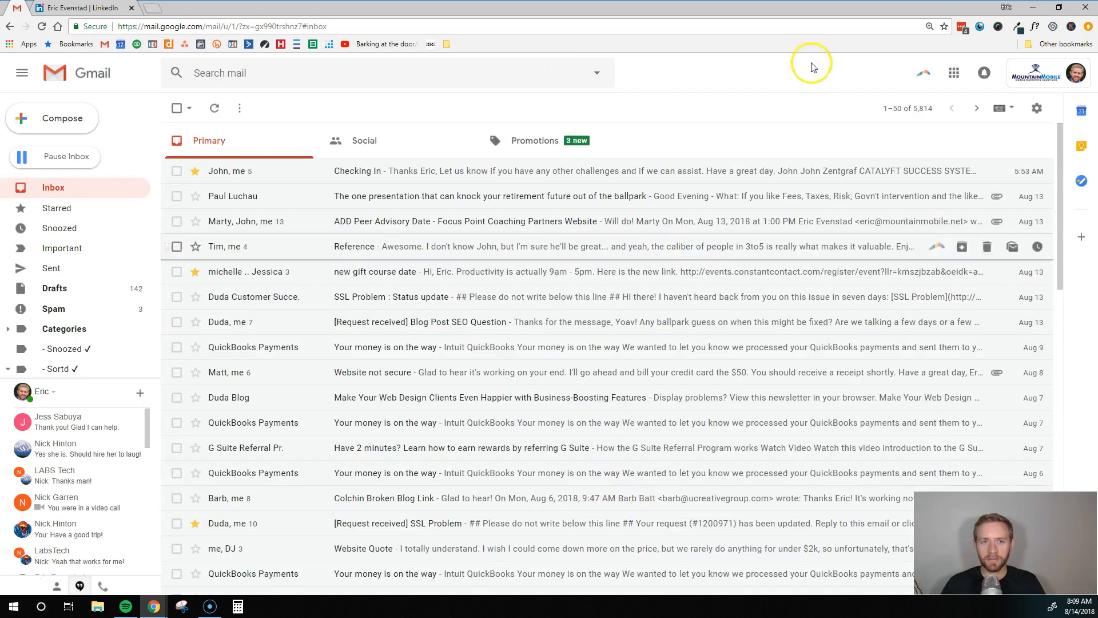
Reopen Gmail's General settings and return to the Signature section
click(1038, 107)
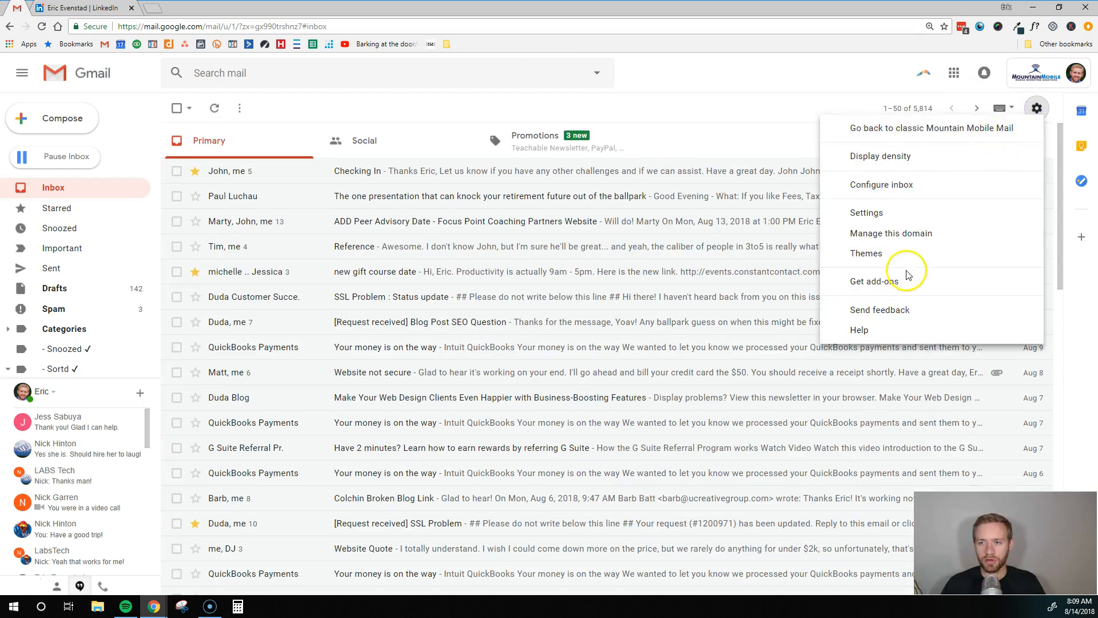
click(866, 213)
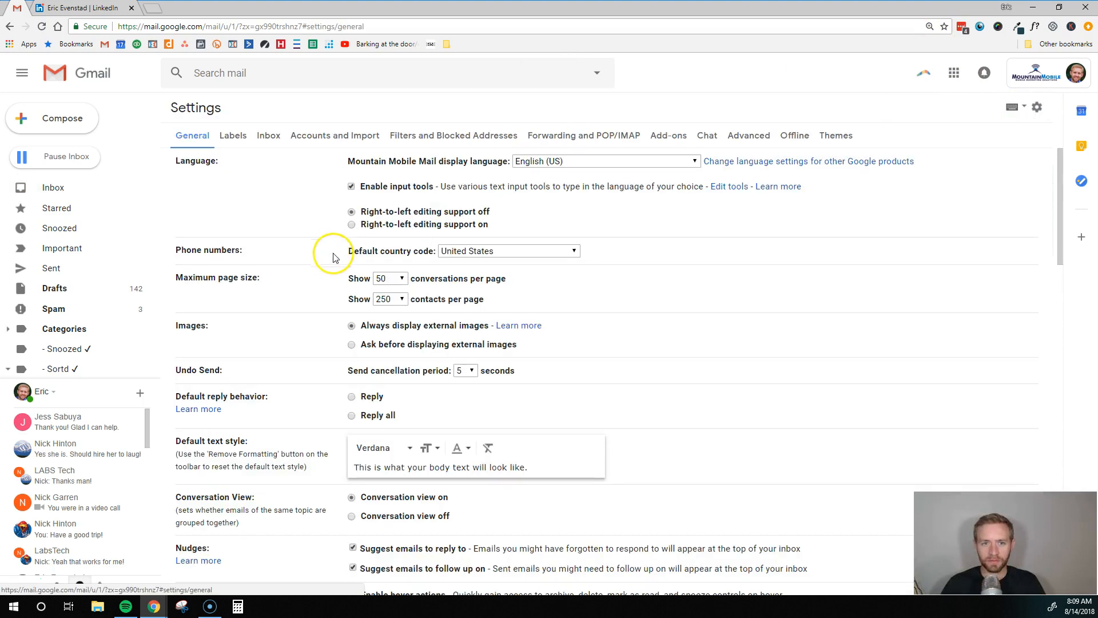
scroll(down, 3)
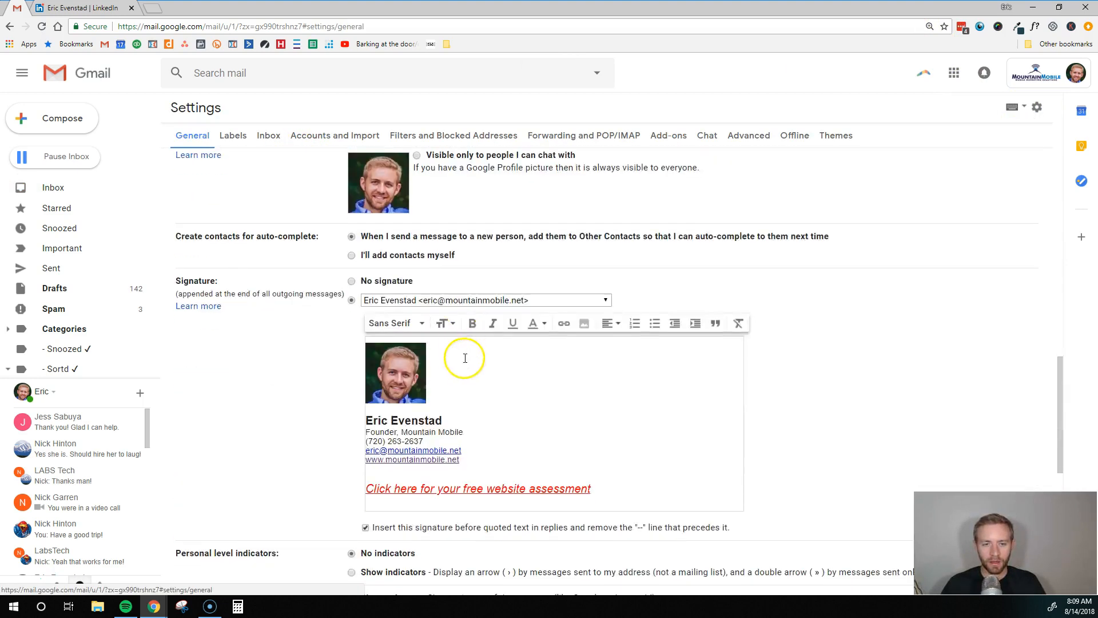
View the still-empty signature of the smsdeals.mobi sending address
click(604, 300)
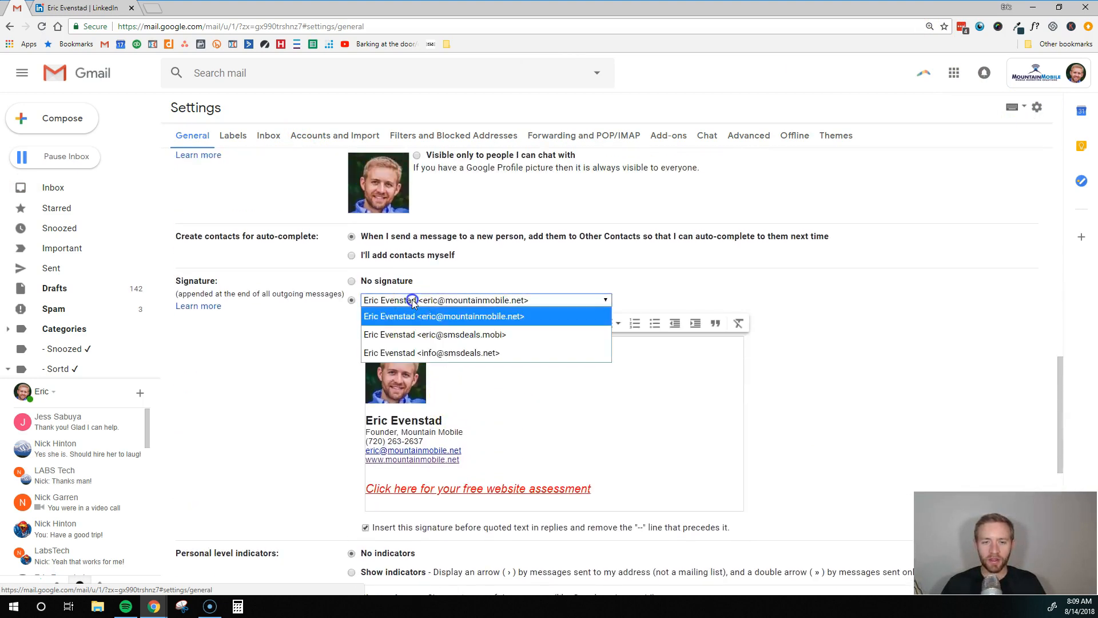
mouse_move(435, 334)
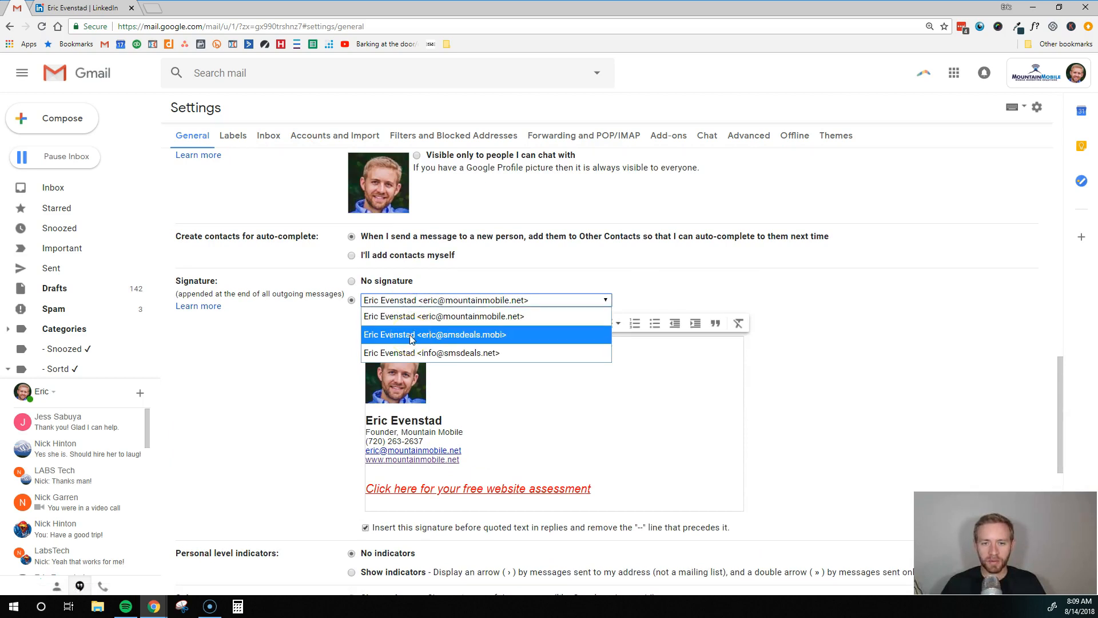
click(435, 334)
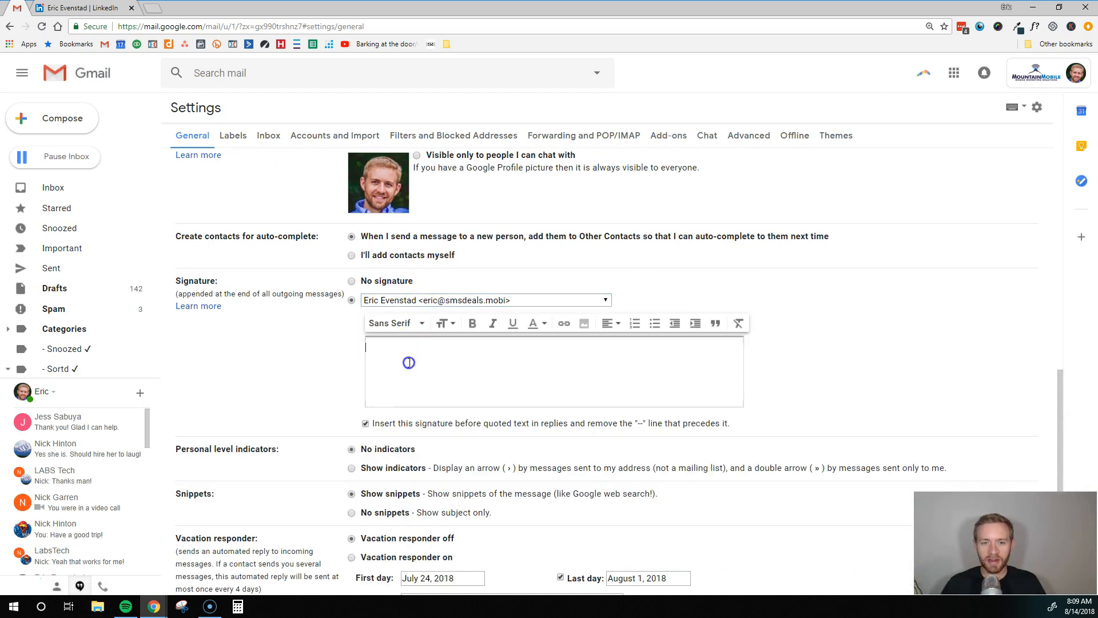
click(435, 300)
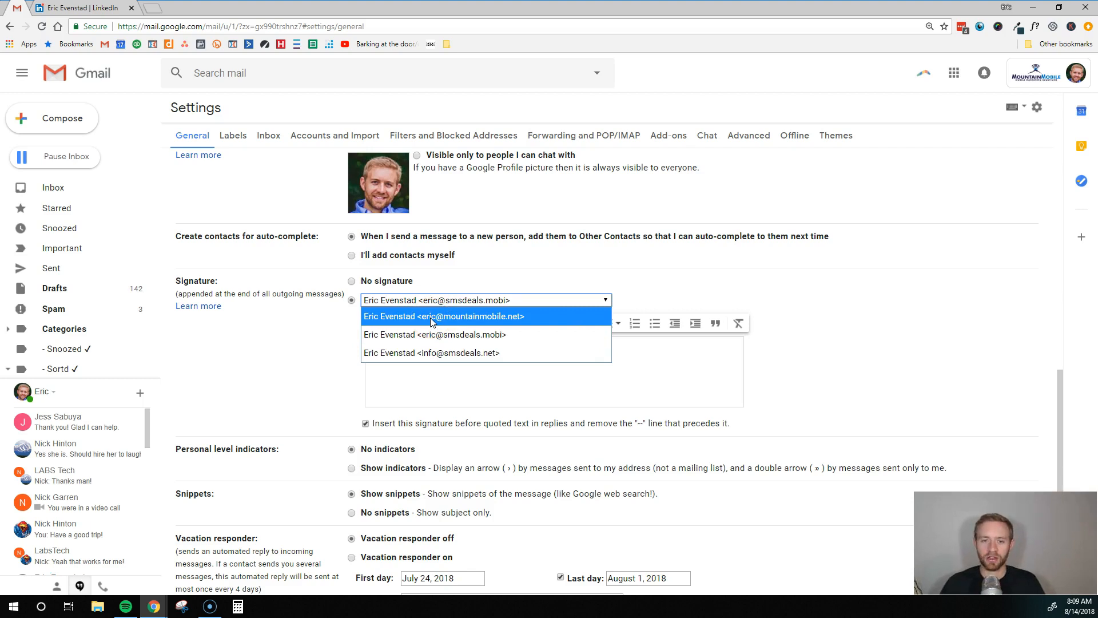
Switch to the mountainmobile.net address to review its saved photo signature
click(443, 315)
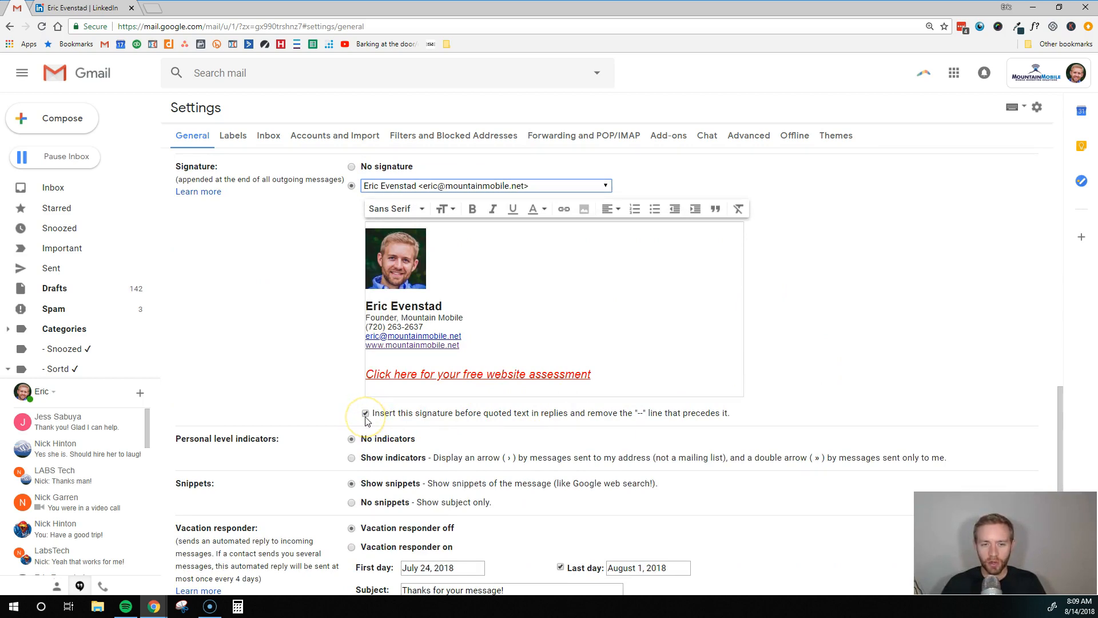
mouse_move(508, 421)
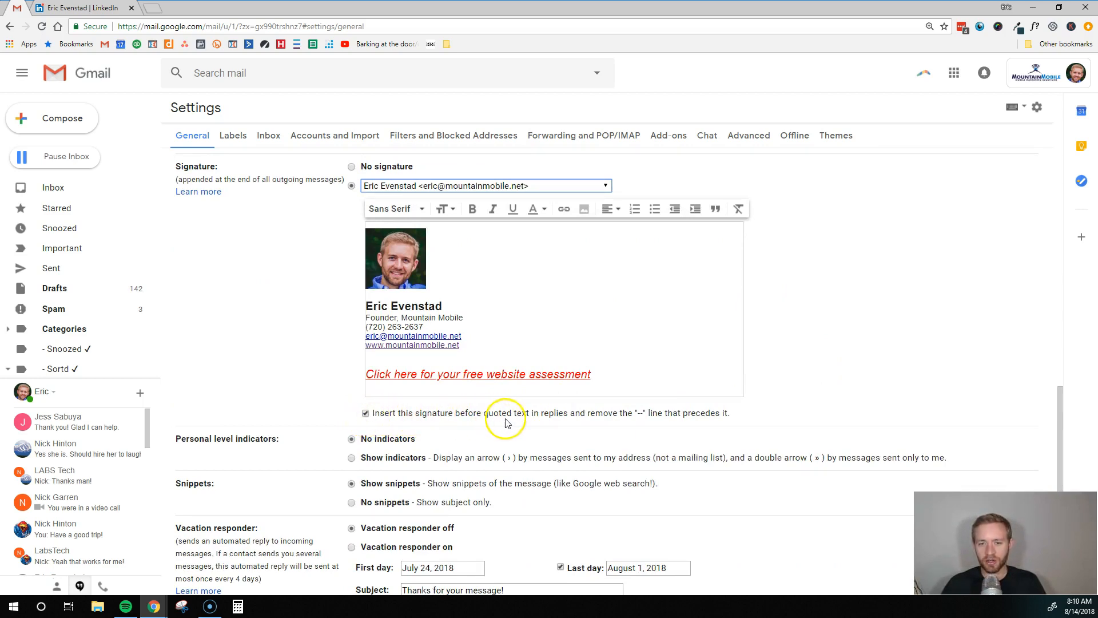
mouse_move(636, 419)
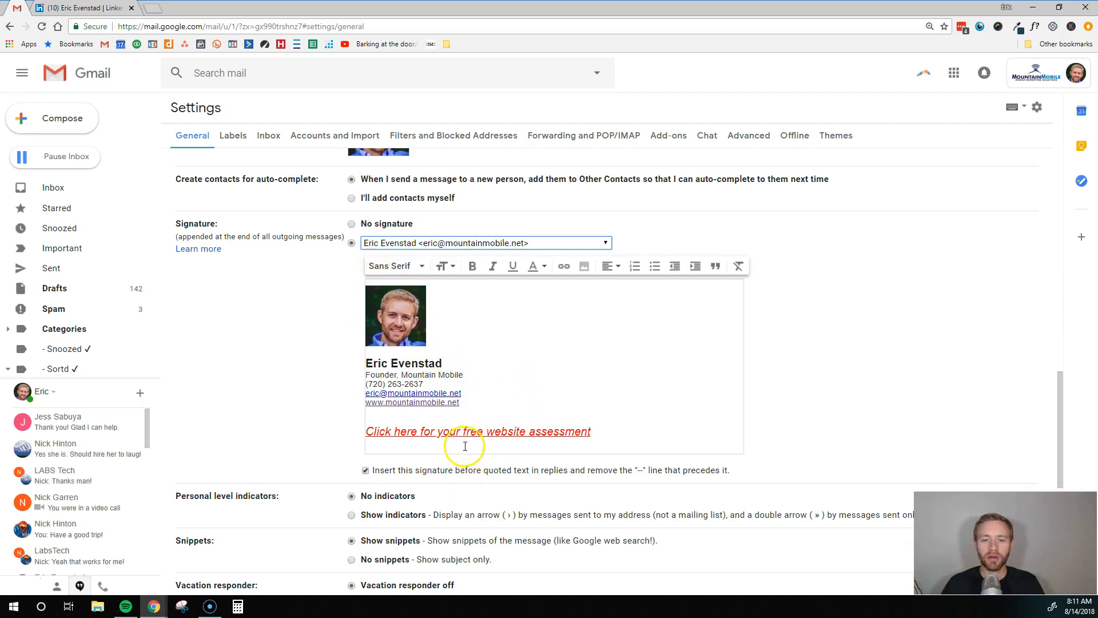
scroll(down, 3)
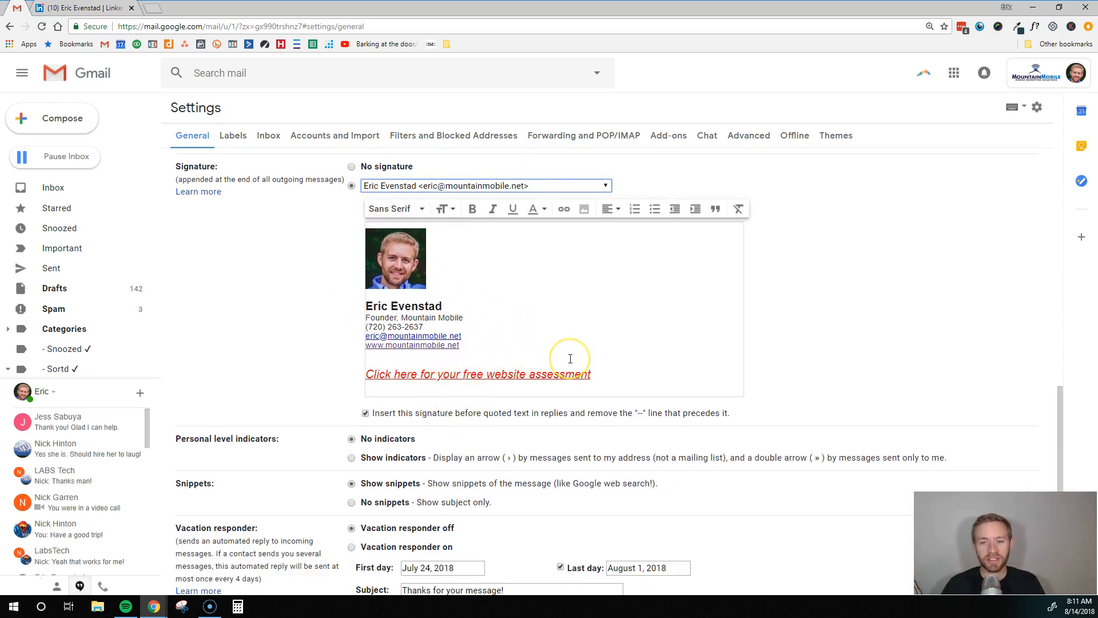